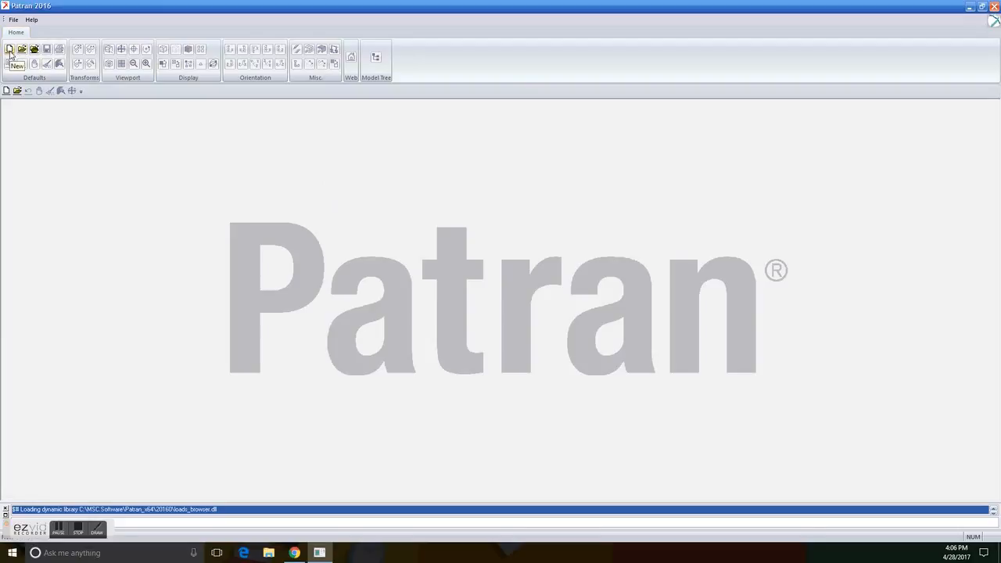
- Create a new database named Workshop in the target folder
left_click(9, 48)
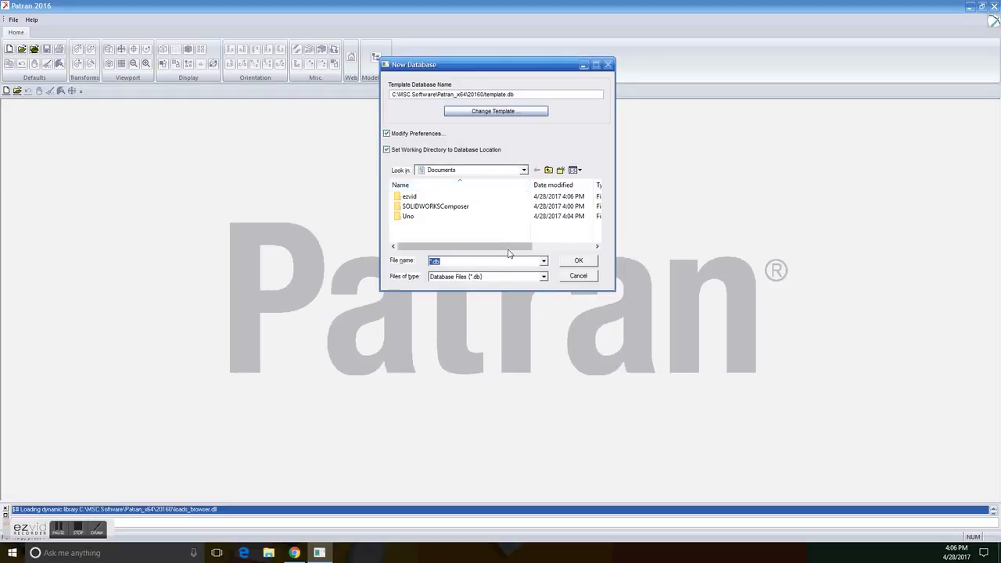
left_click(408, 216)
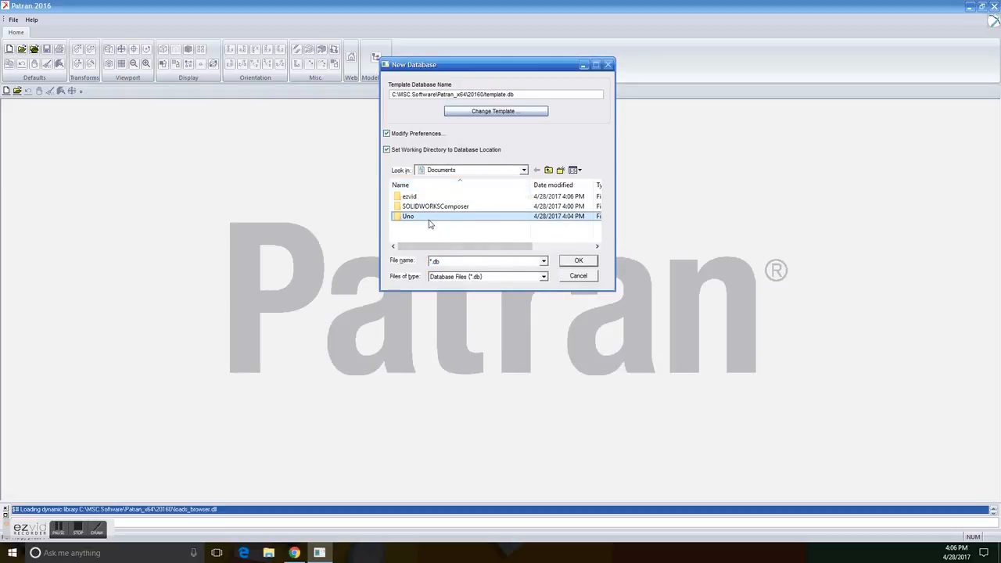
double_click(407, 216)
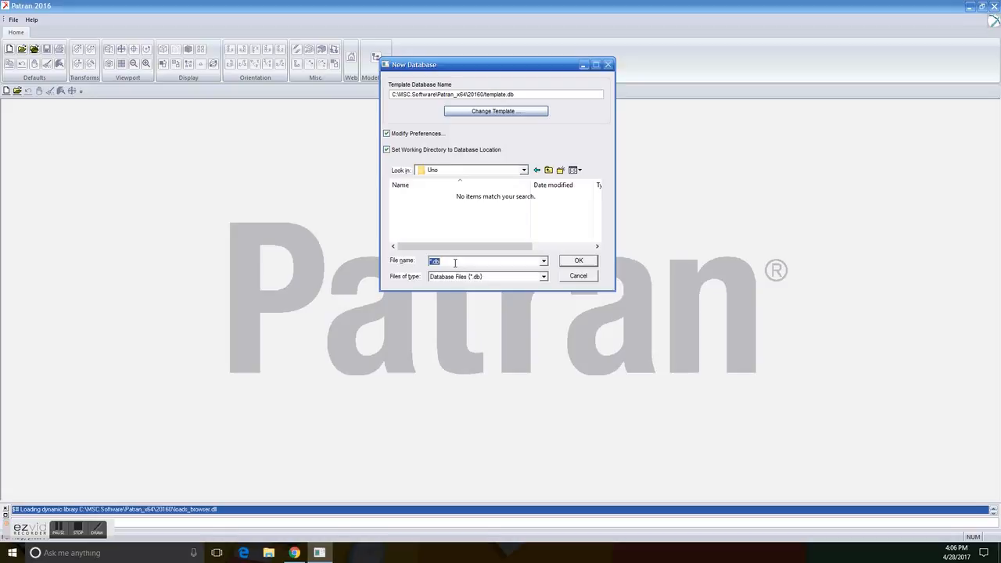
type("Workshop")
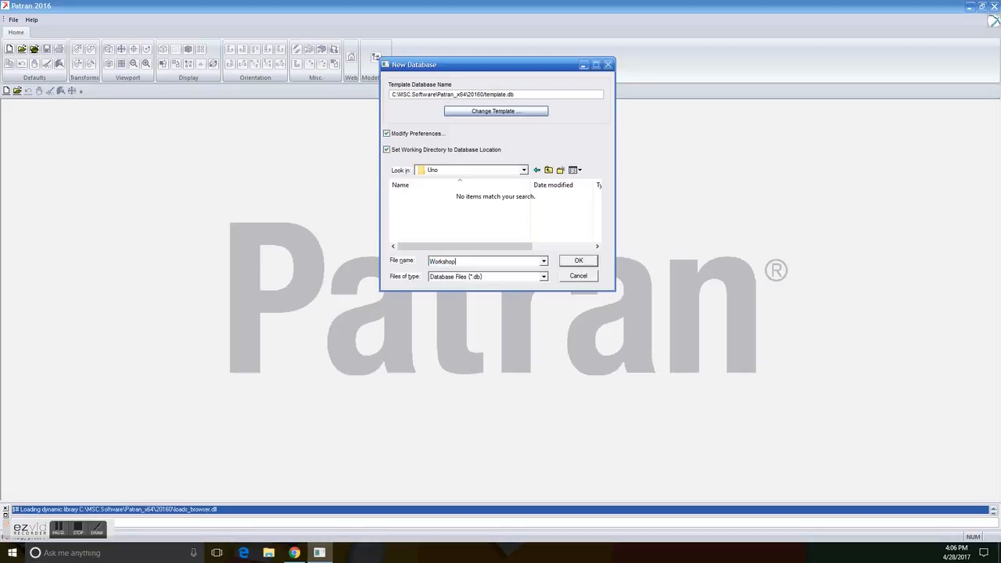
left_click(579, 260)
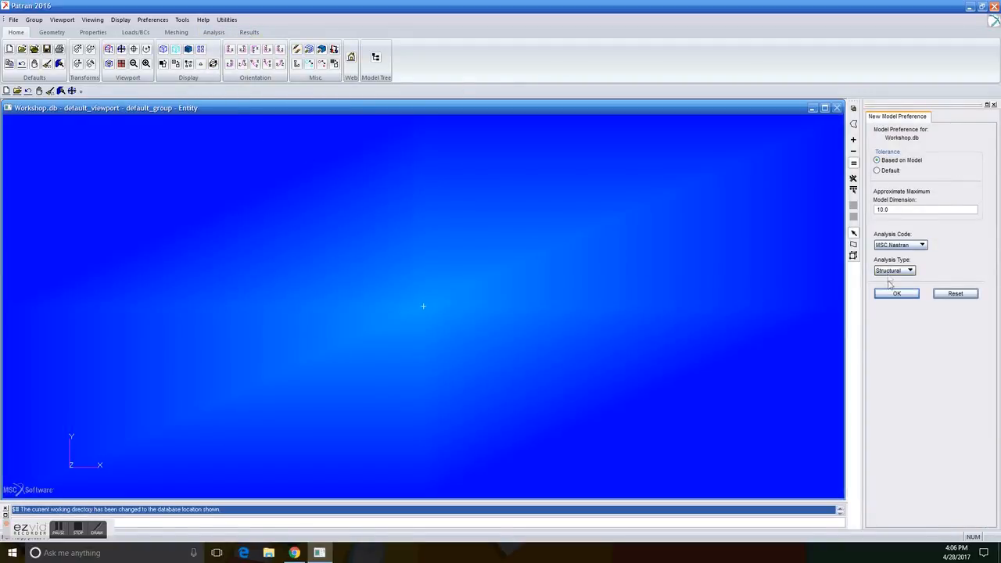
- Accept default model preferences and import the Parasolid connecting-rod part file
left_click(897, 293)
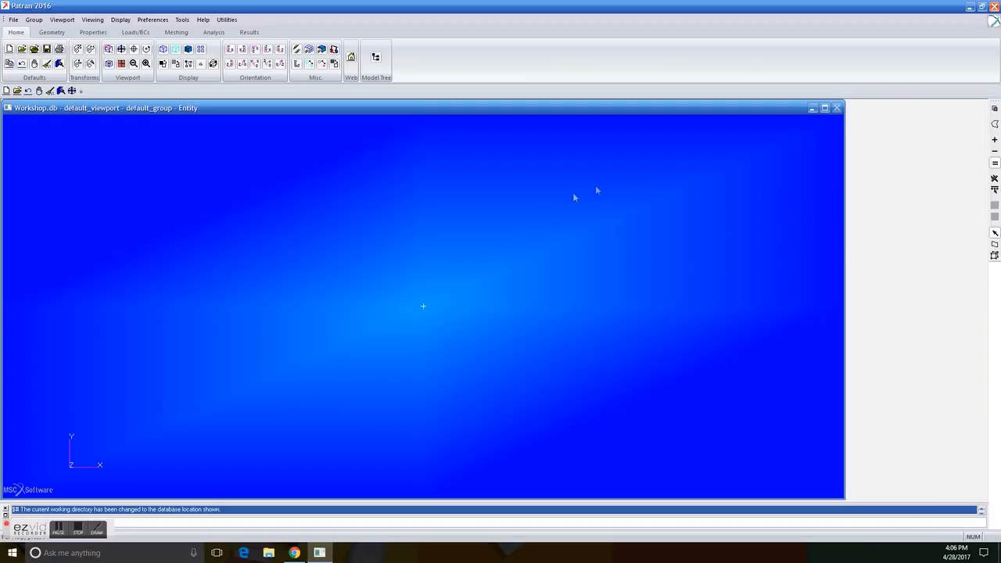
mouse_move(266, 251)
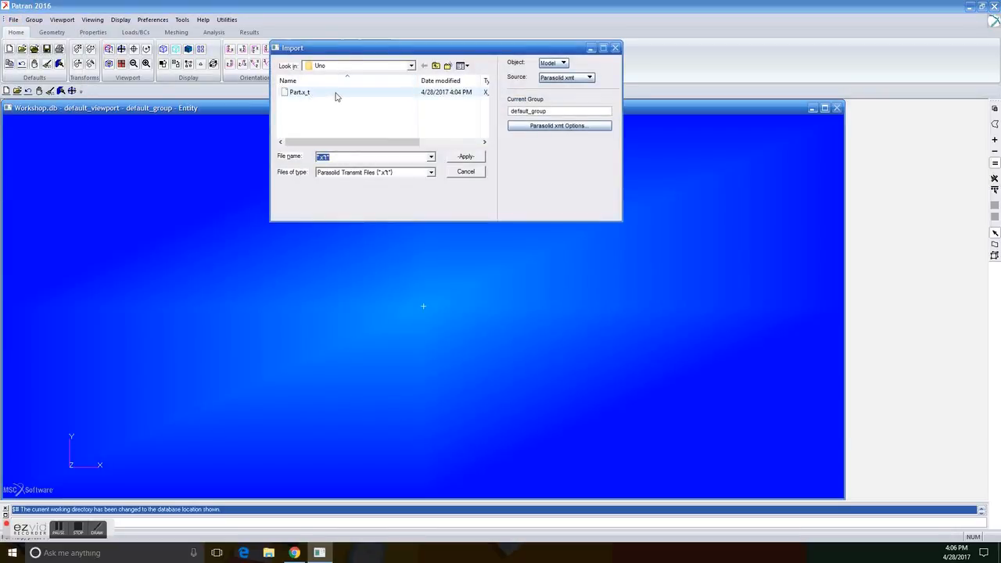
left_click(298, 92)
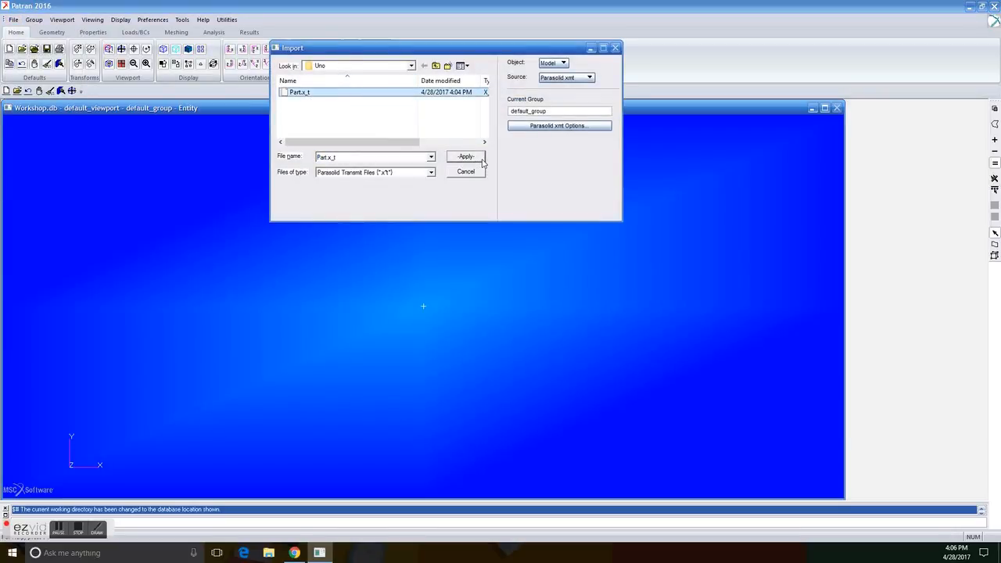
left_click(466, 157)
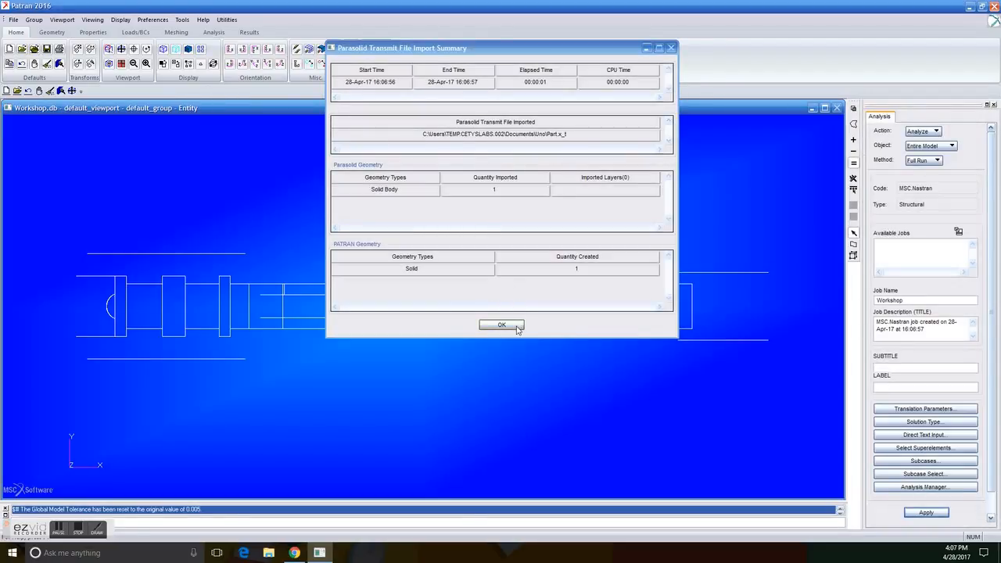
left_click(501, 324)
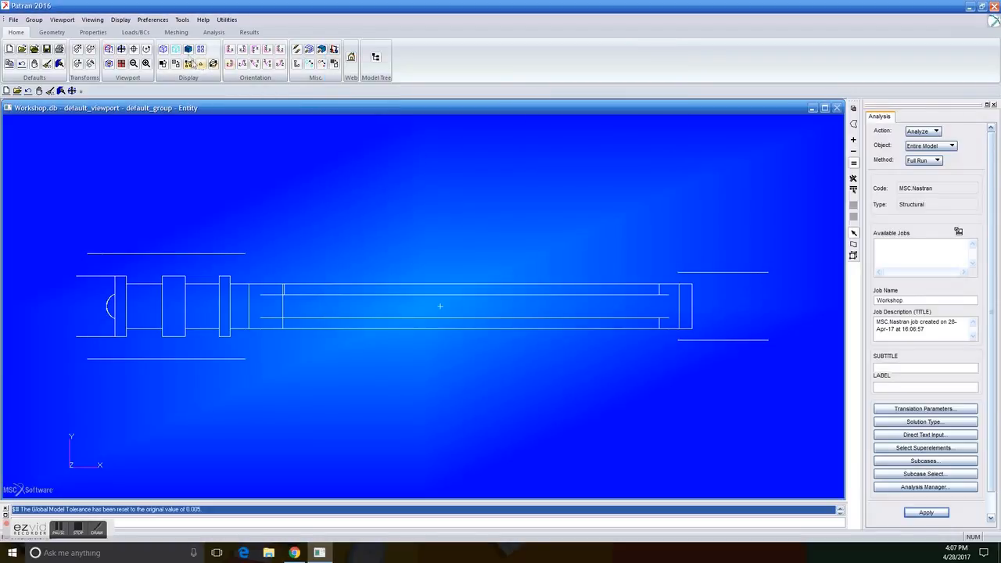
mouse_move(188, 49)
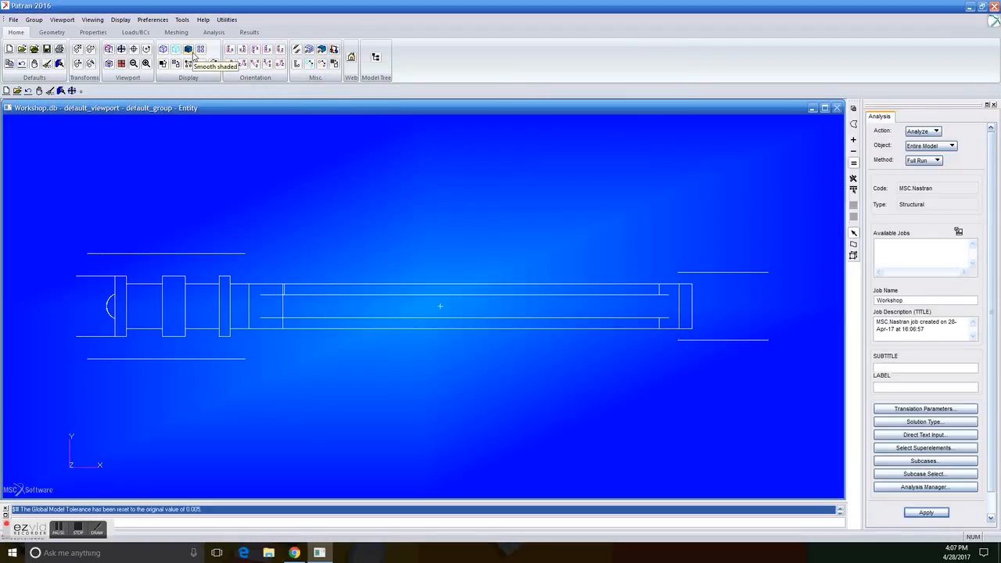
- Shade the rod and TetMesh Solid 1 with global edge length 0.5
left_click(188, 49)
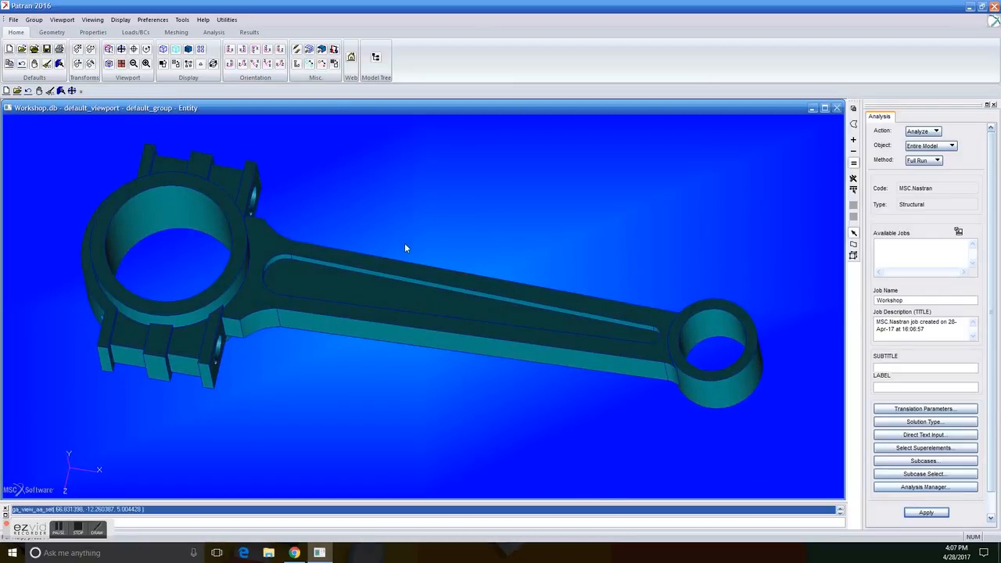
left_click(175, 31)
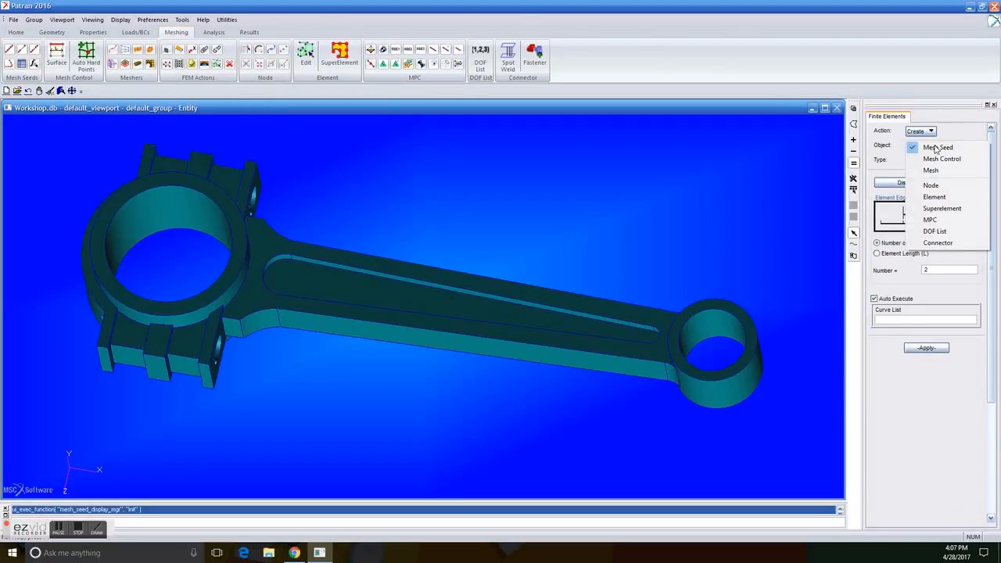
left_click(932, 169)
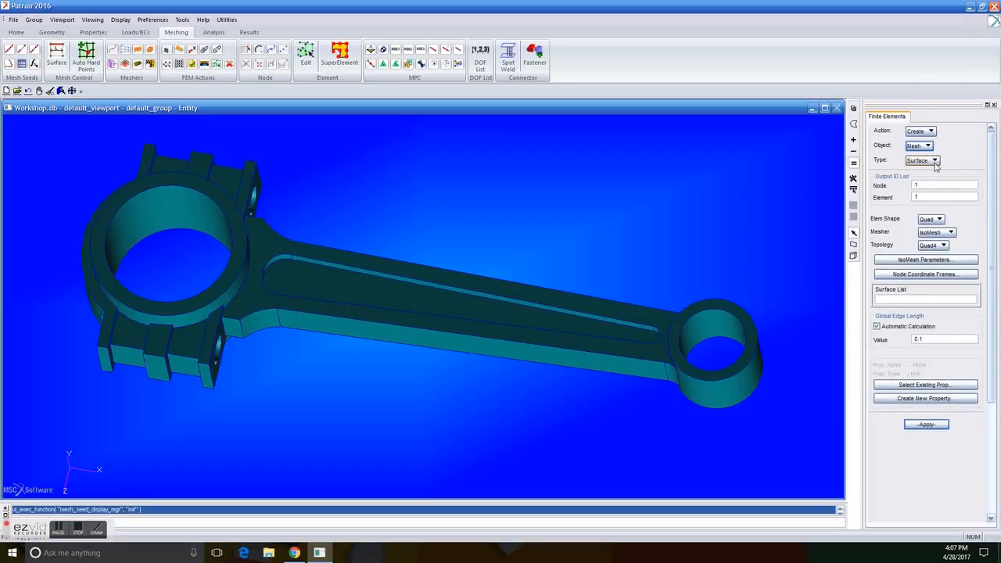
left_click(934, 160)
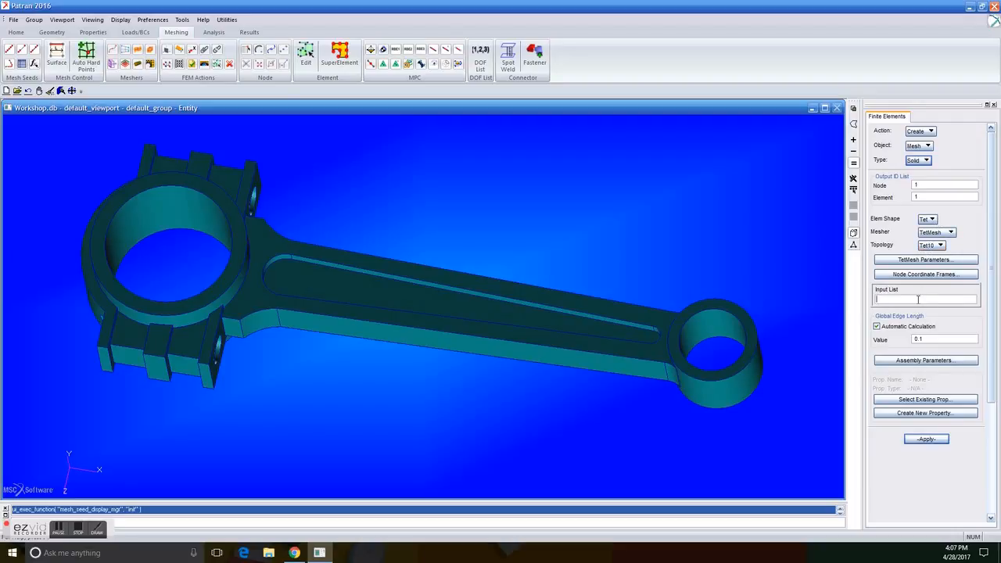
type("Solid 1")
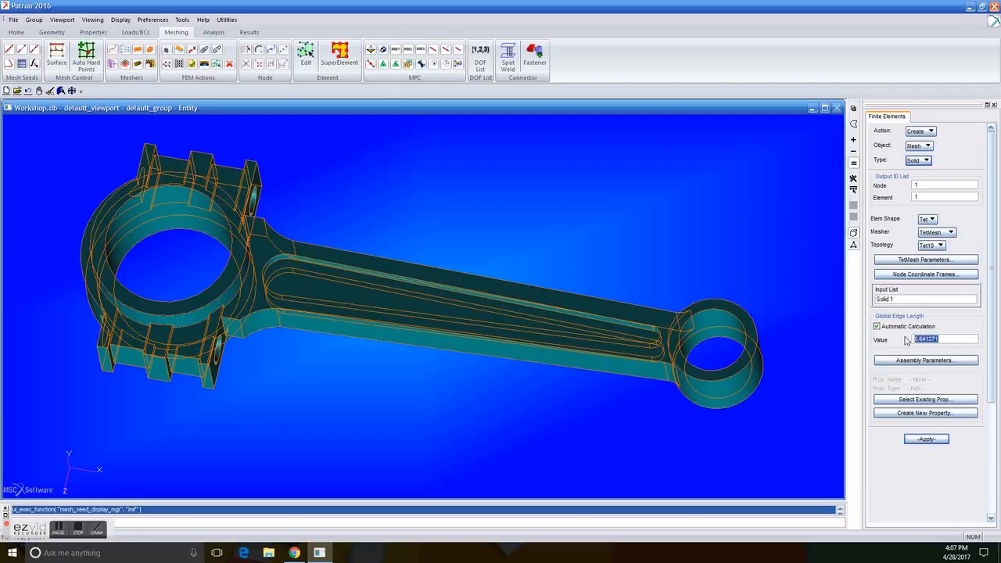
type("0.5")
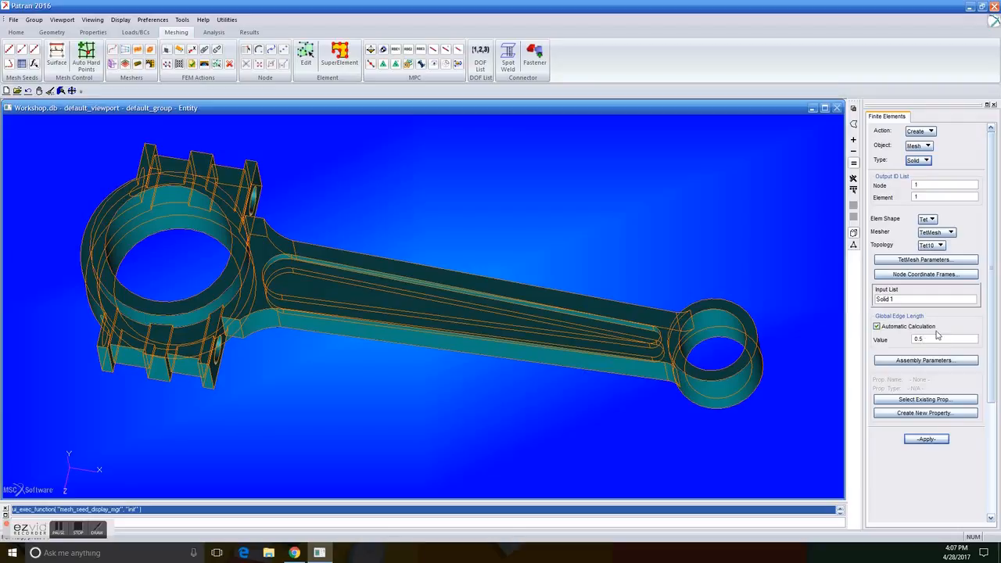
left_click(926, 438)
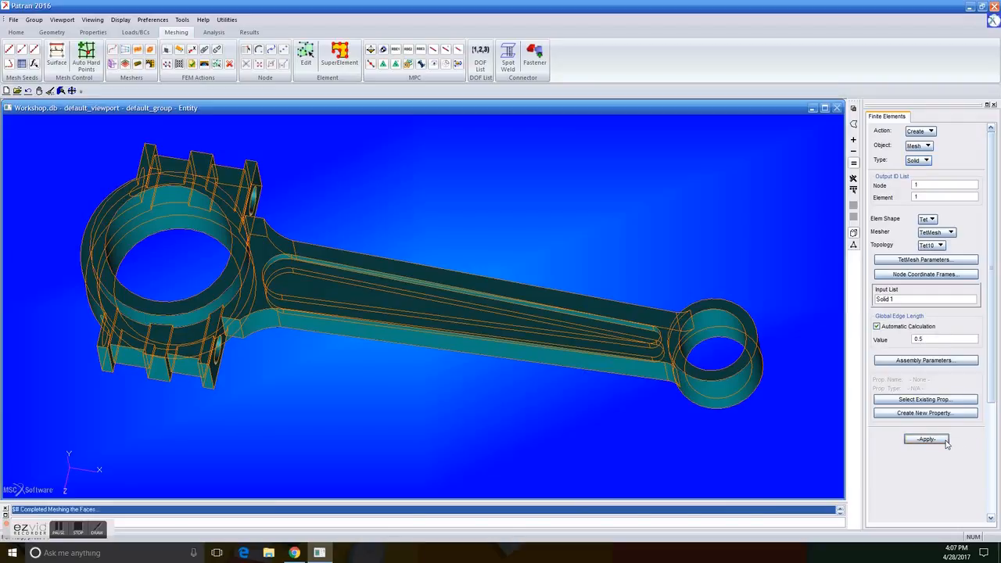
left_click(927, 438)
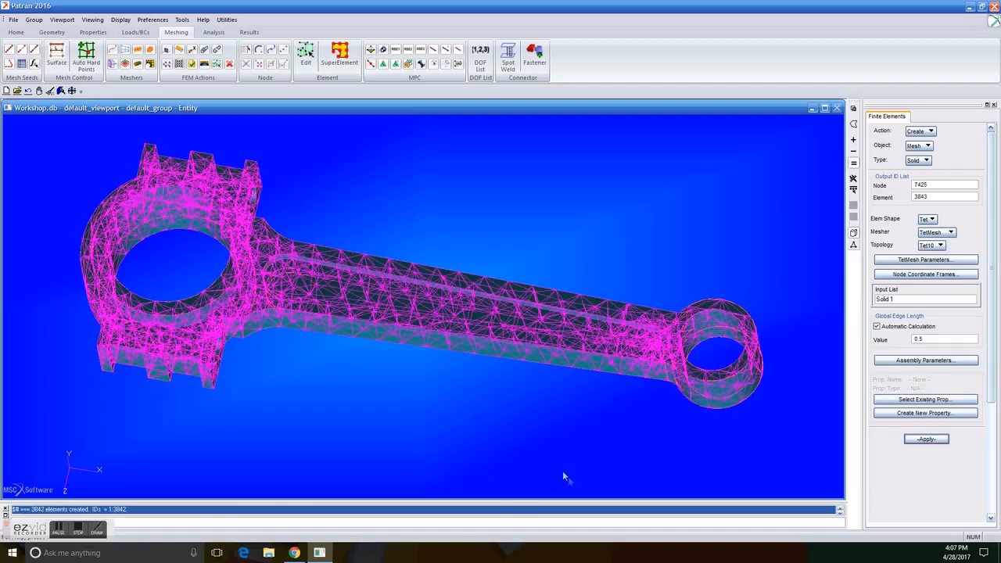
mouse_move(216, 454)
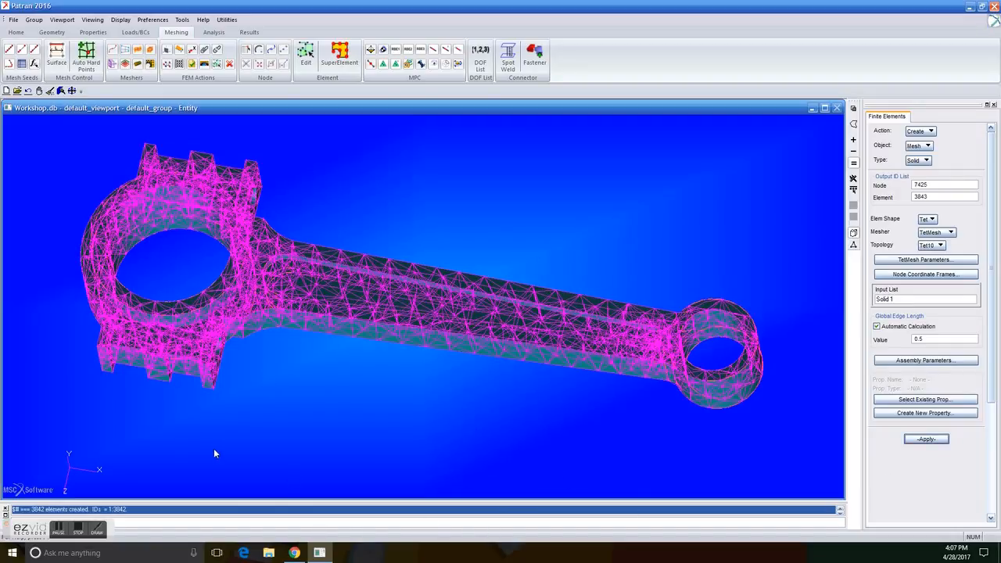
mouse_move(269, 429)
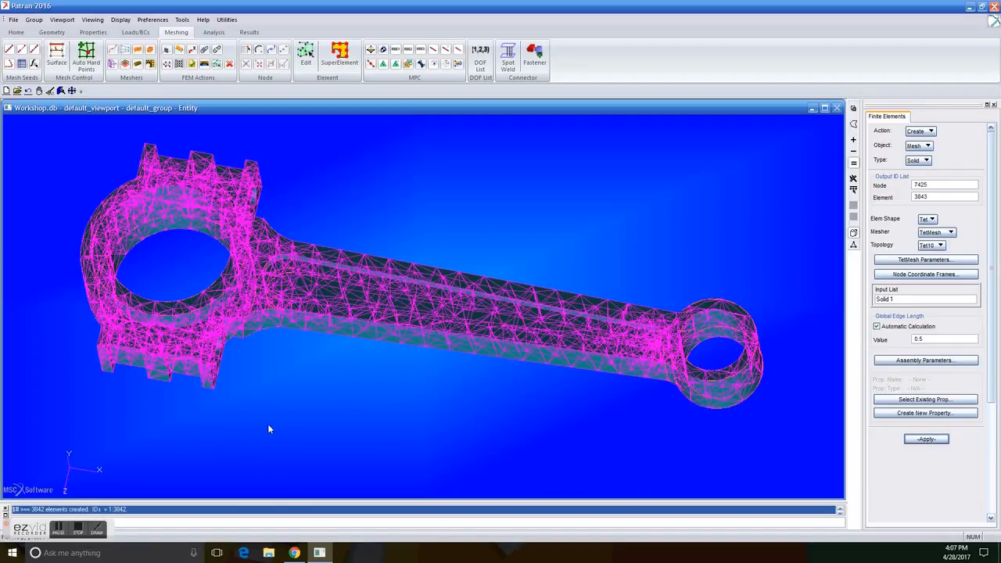
mouse_move(119, 41)
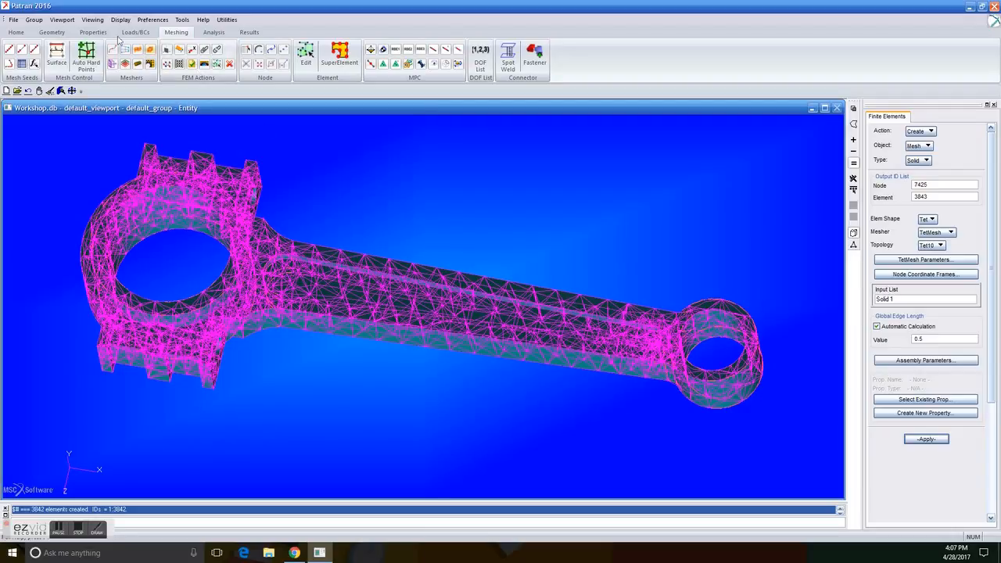
- Start a Displacement set named Fixed and confirm its constraint values
left_click(135, 31)
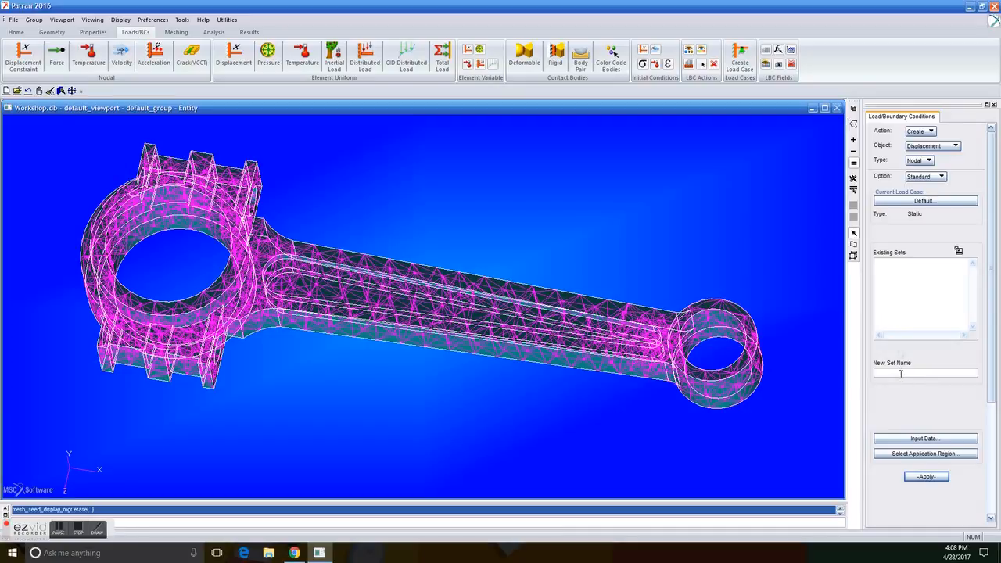
type("Fixed")
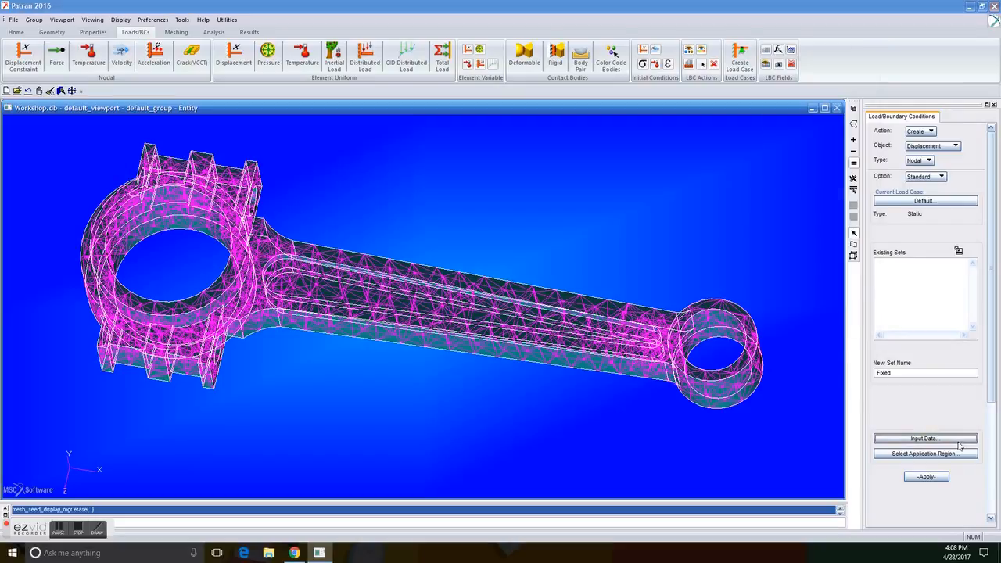
left_click(926, 438)
type("<0,0,0>")
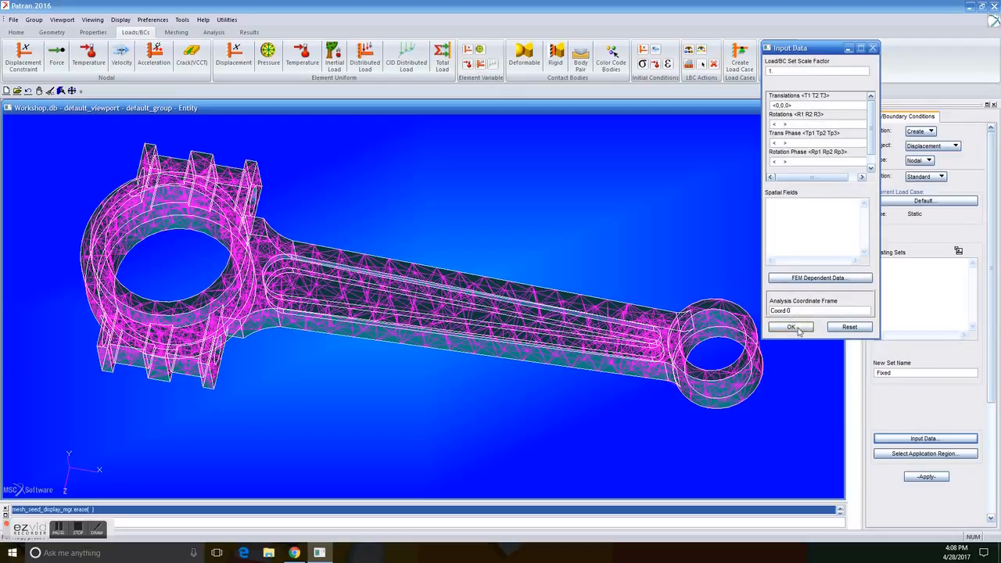
left_click(790, 327)
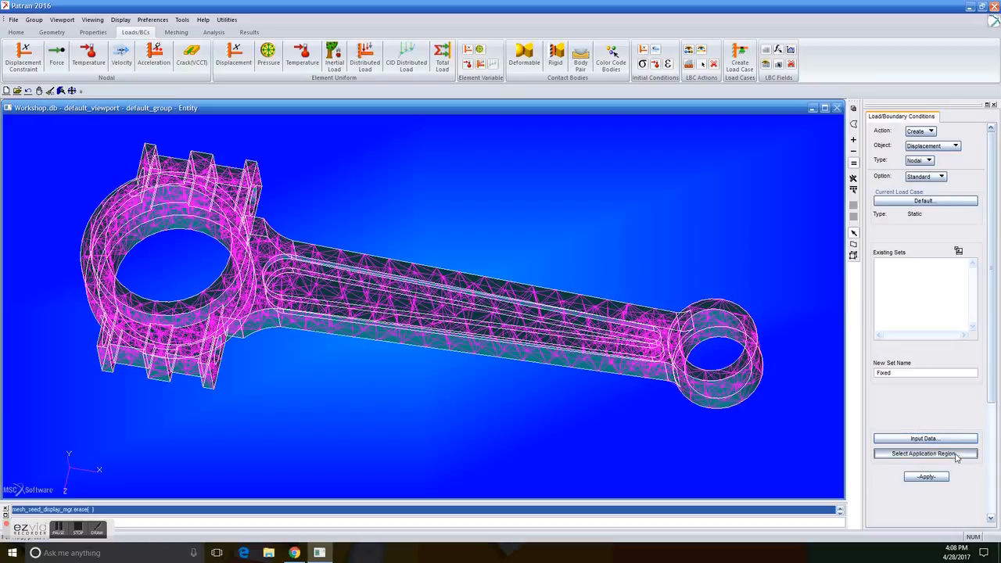
- Select the small-end bore as the Fixed constraint's application region
left_click(926, 453)
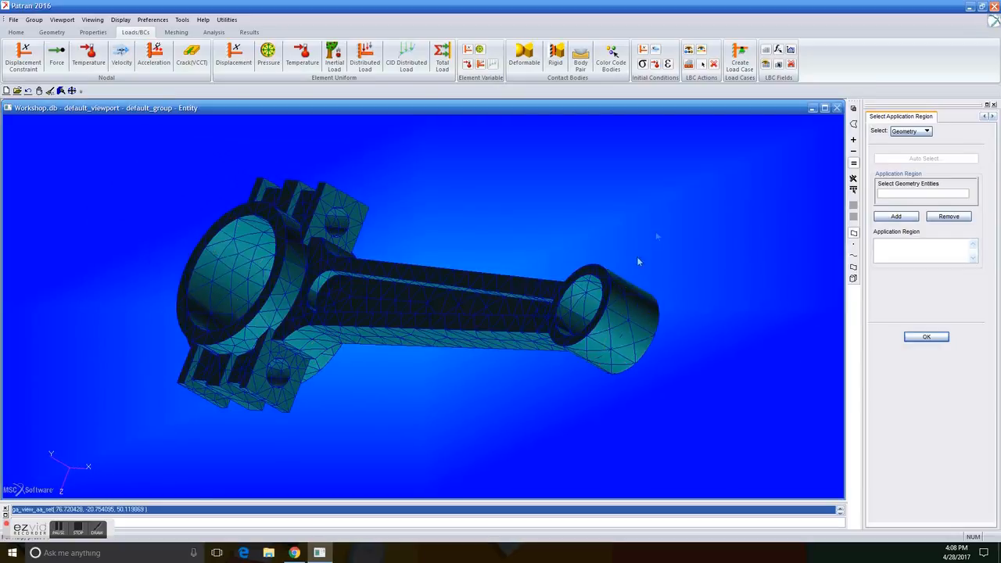
left_click(582, 306)
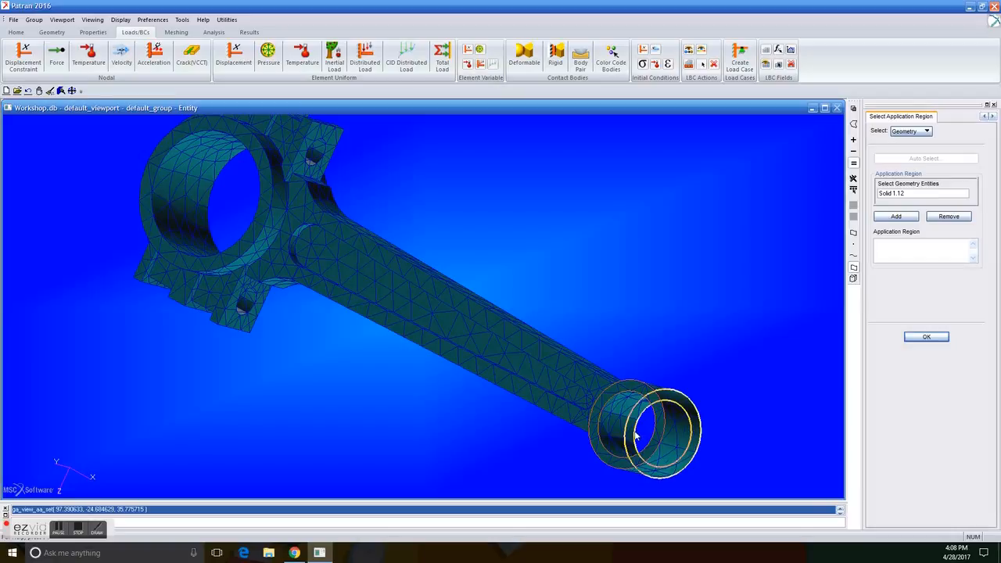
left_click(642, 425)
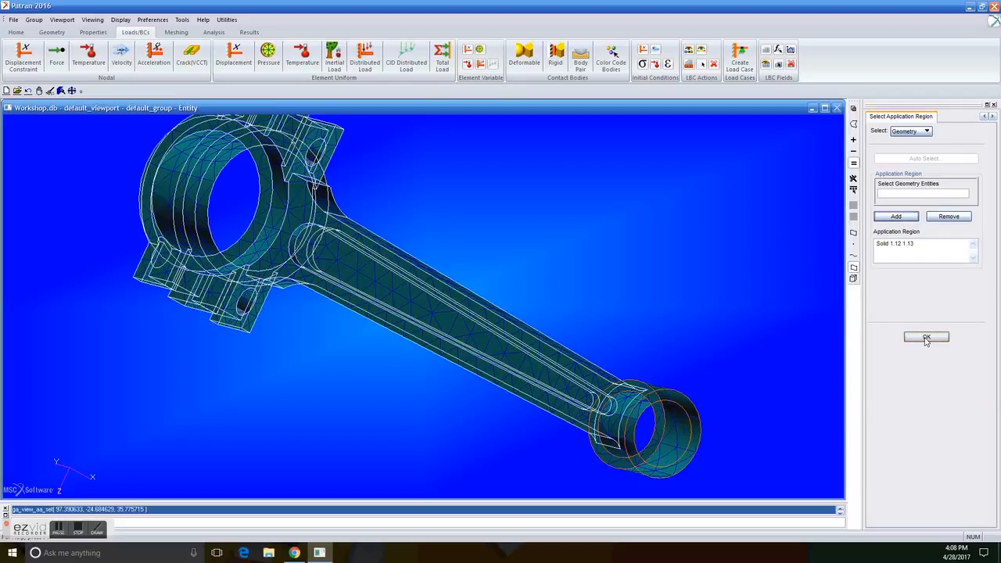
left_click(926, 338)
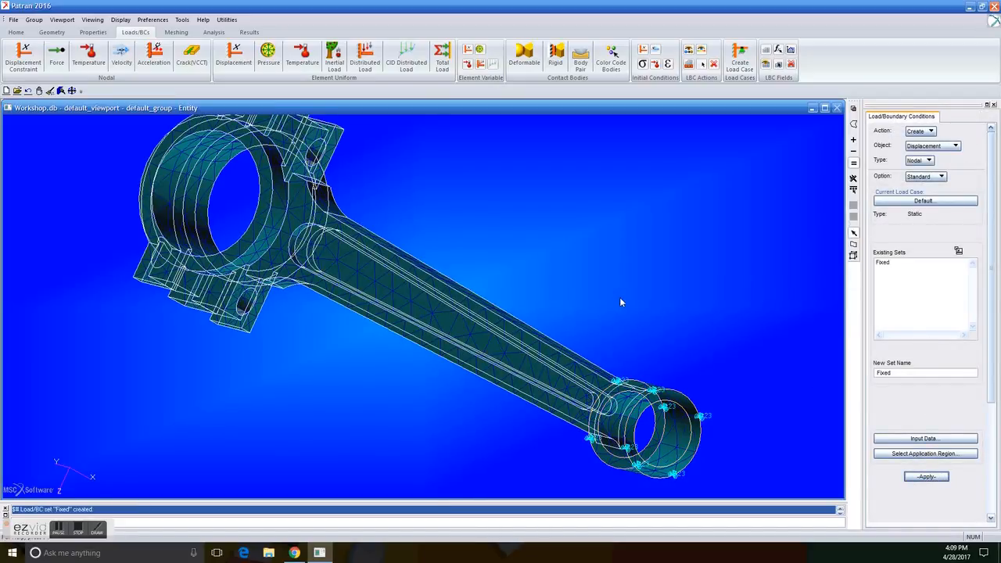
mouse_move(572, 296)
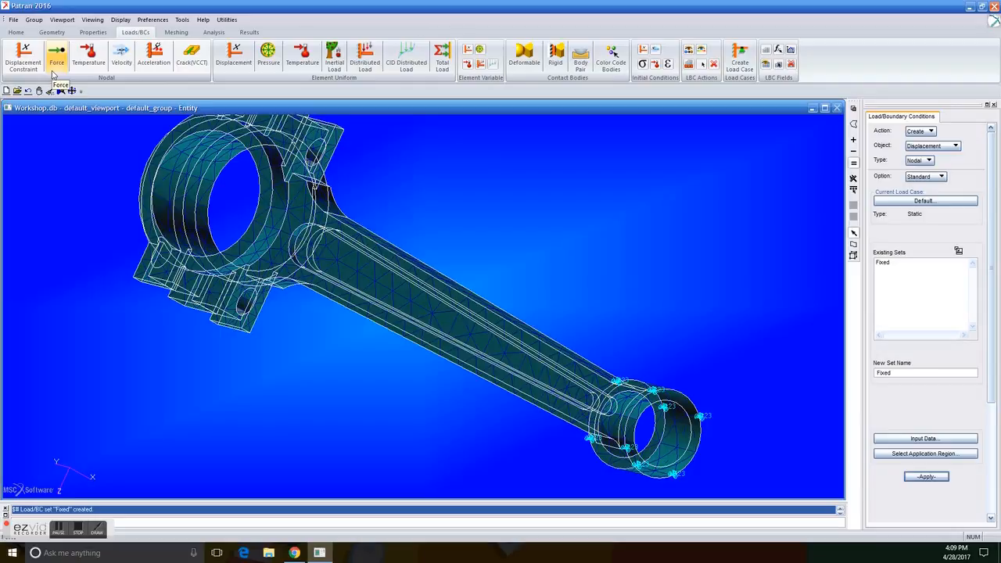
- Define a Pressure load set named Pressure with value 1500
left_click(955, 146)
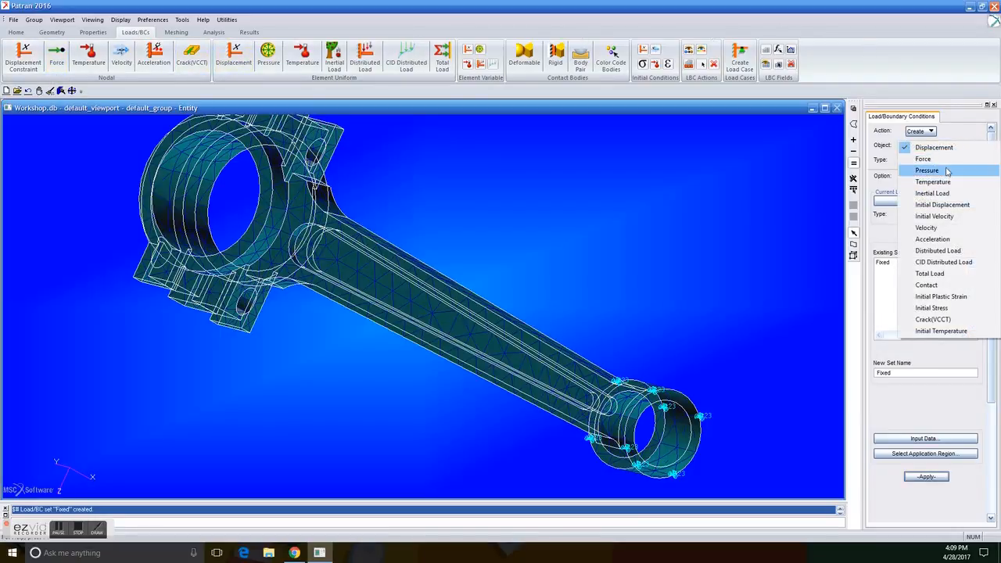
left_click(927, 169)
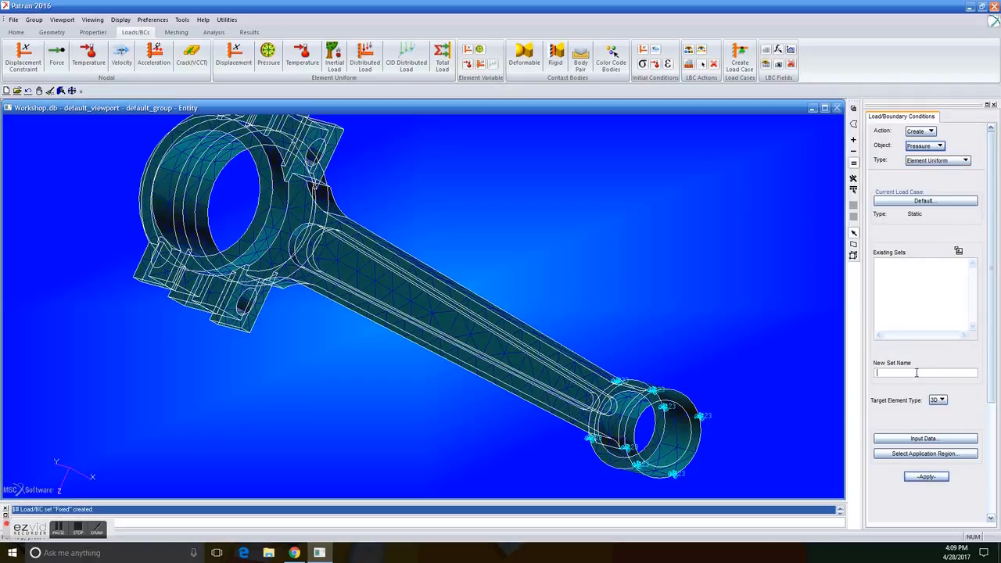
type("Pressure")
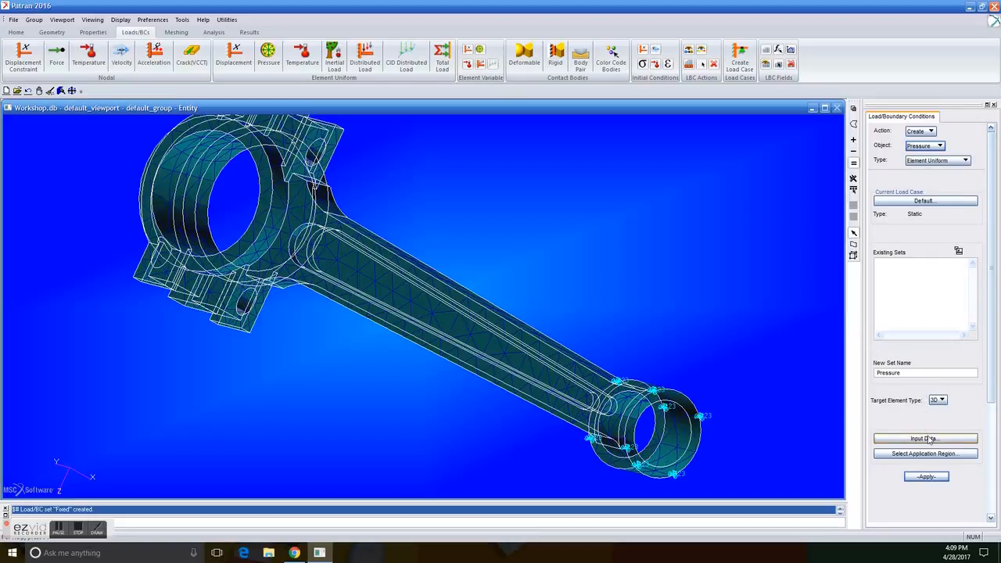
left_click(927, 438)
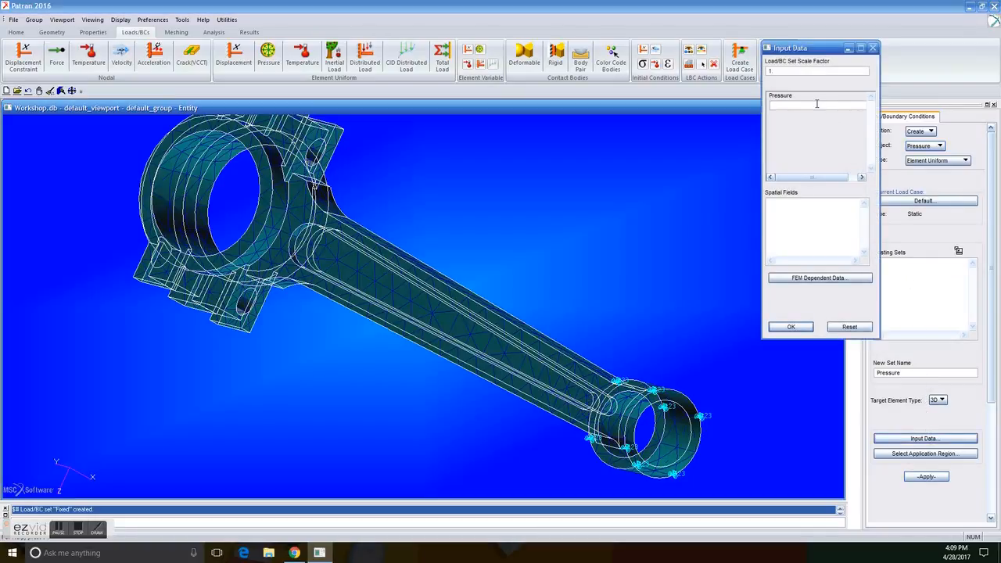
type("1500")
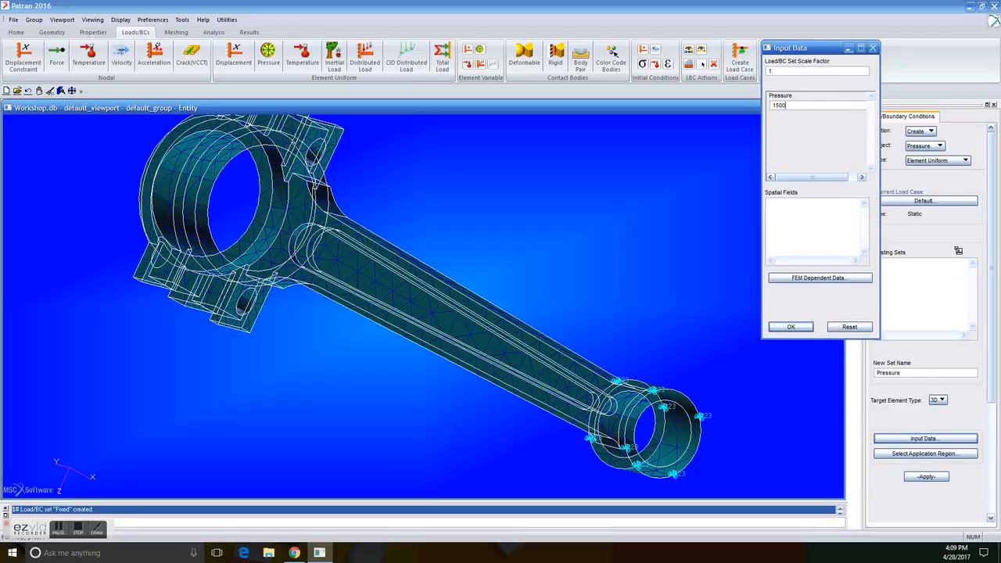
left_click(790, 327)
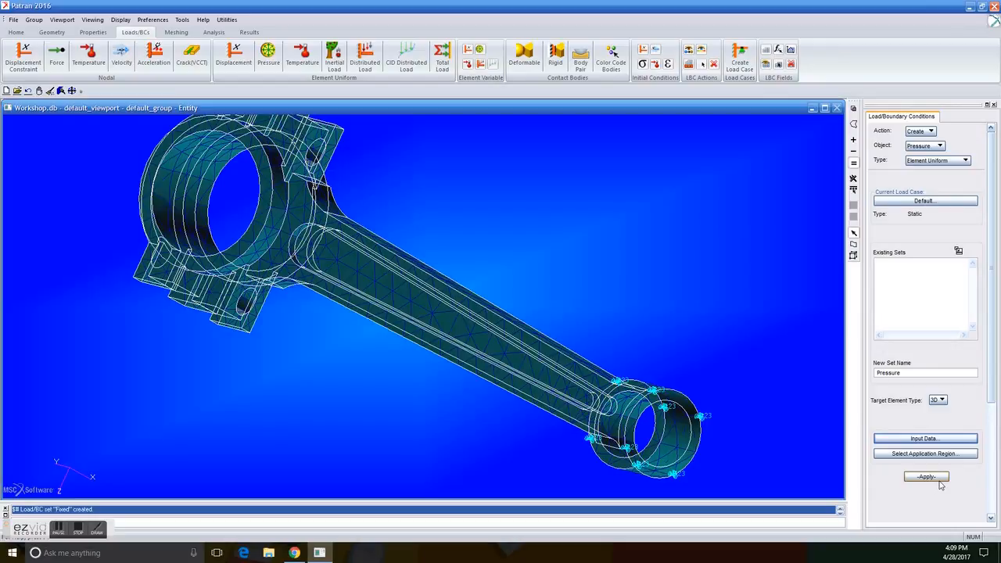
- Apply the pressure to the big-end bore face and create the load set
left_click(926, 453)
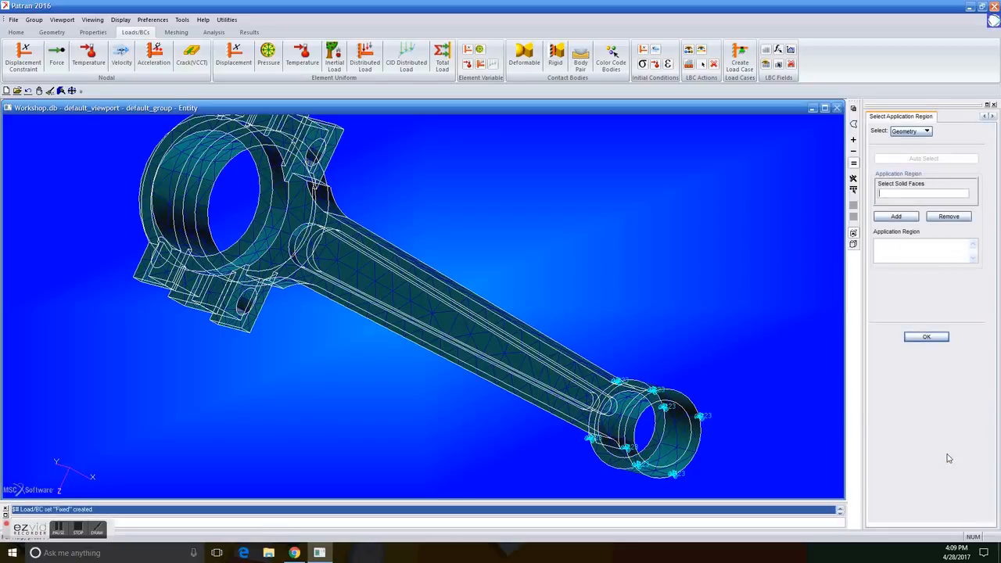
mouse_move(946, 455)
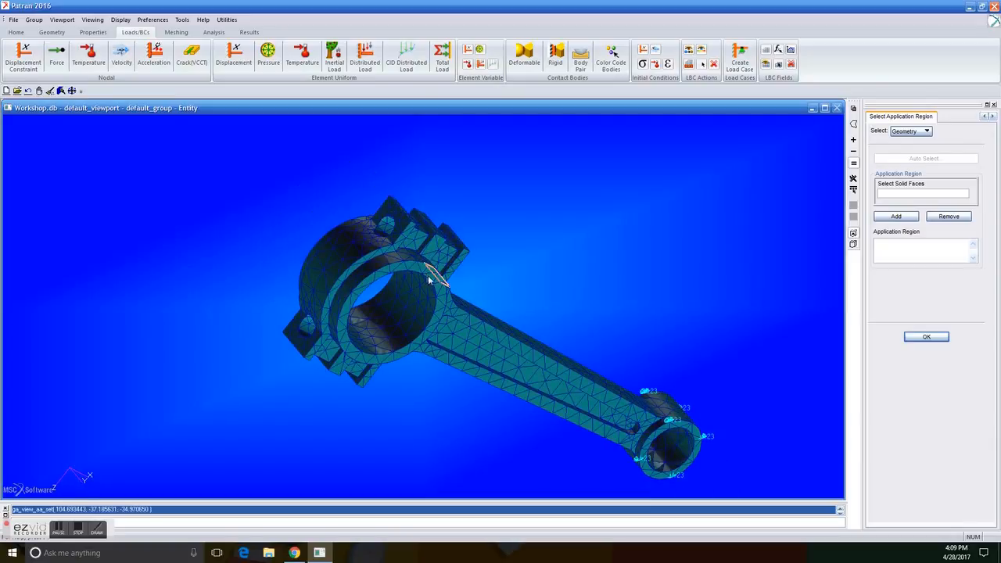
left_click(383, 281)
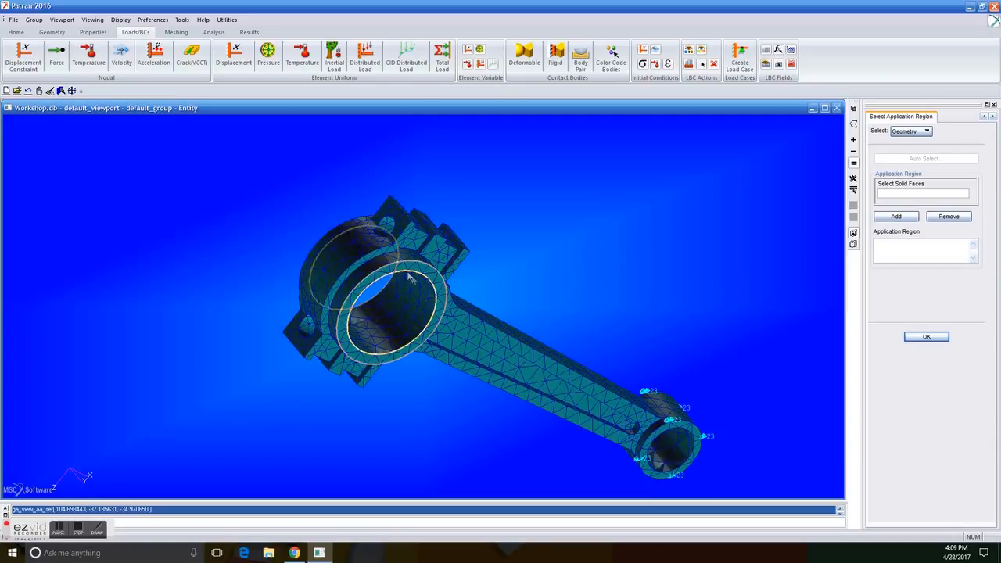
left_click(407, 278)
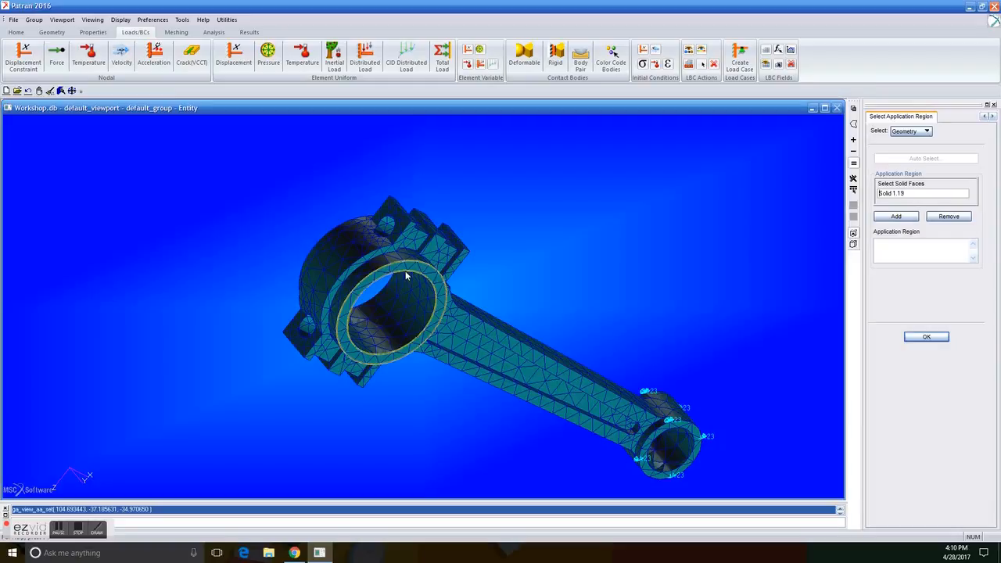
left_click(895, 215)
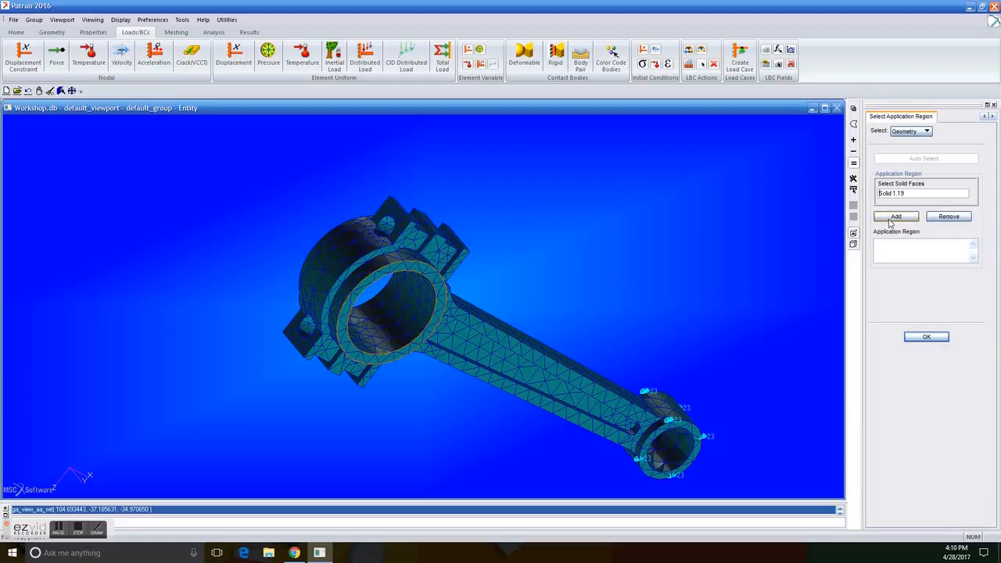
left_click(895, 216)
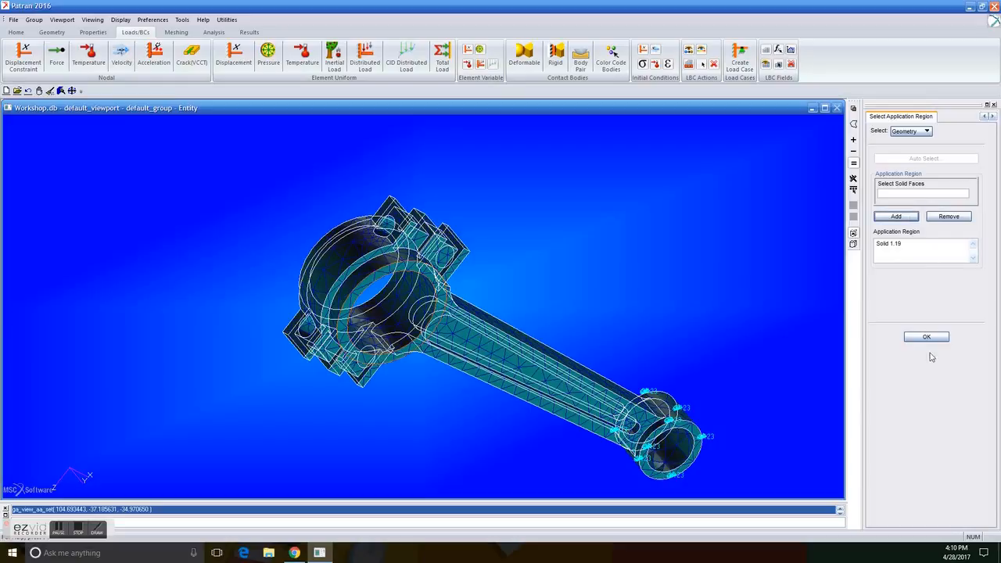
left_click(926, 337)
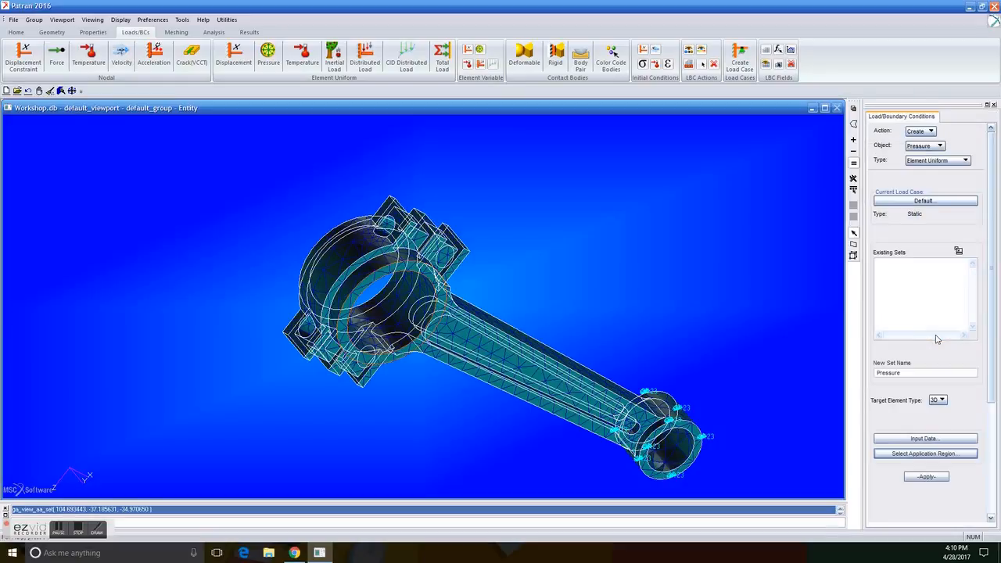
left_click(926, 476)
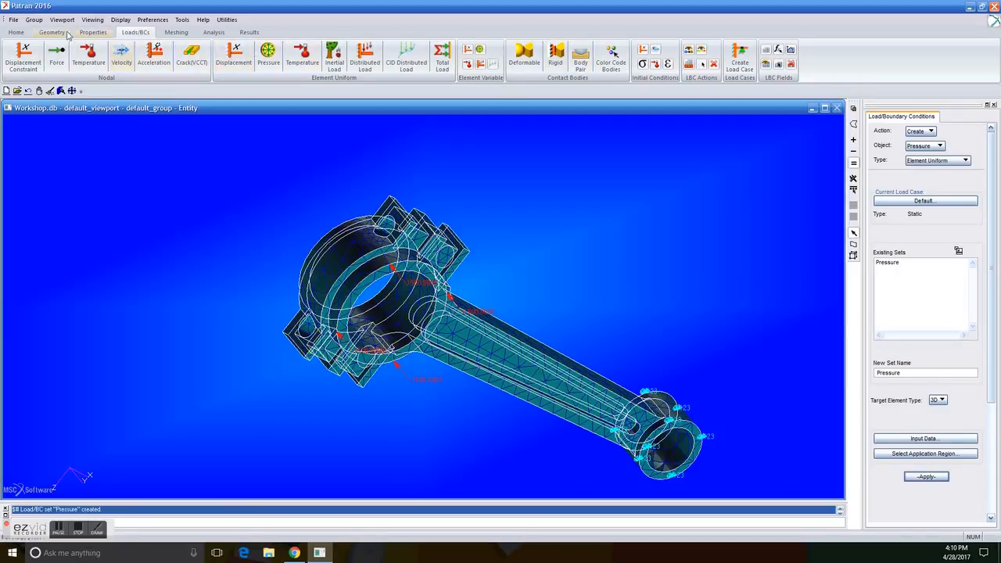
- Create isotropic material Steel with elastic modulus 30E6 and Poisson ratio 0.3
left_click(94, 31)
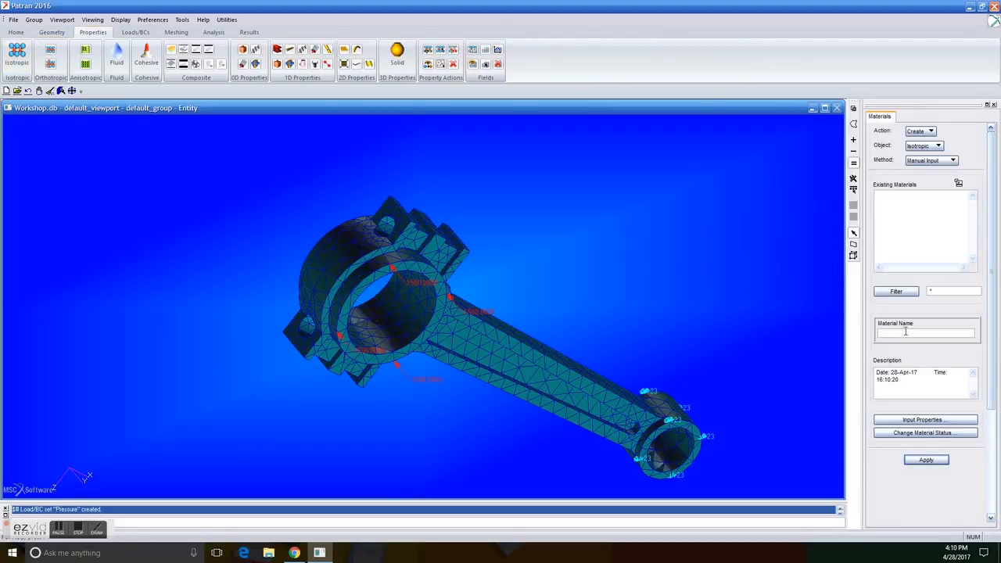
type("Steel")
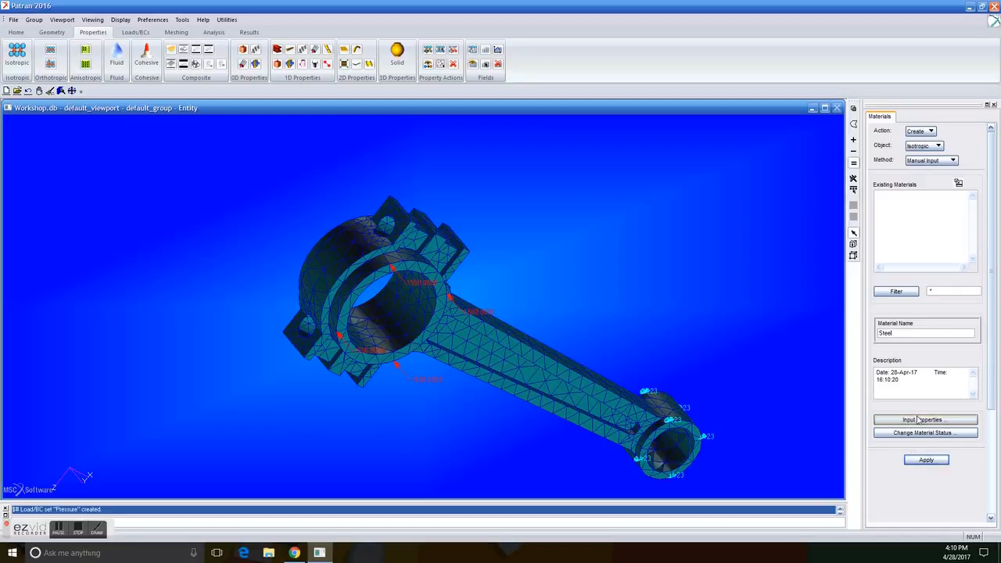
left_click(926, 419)
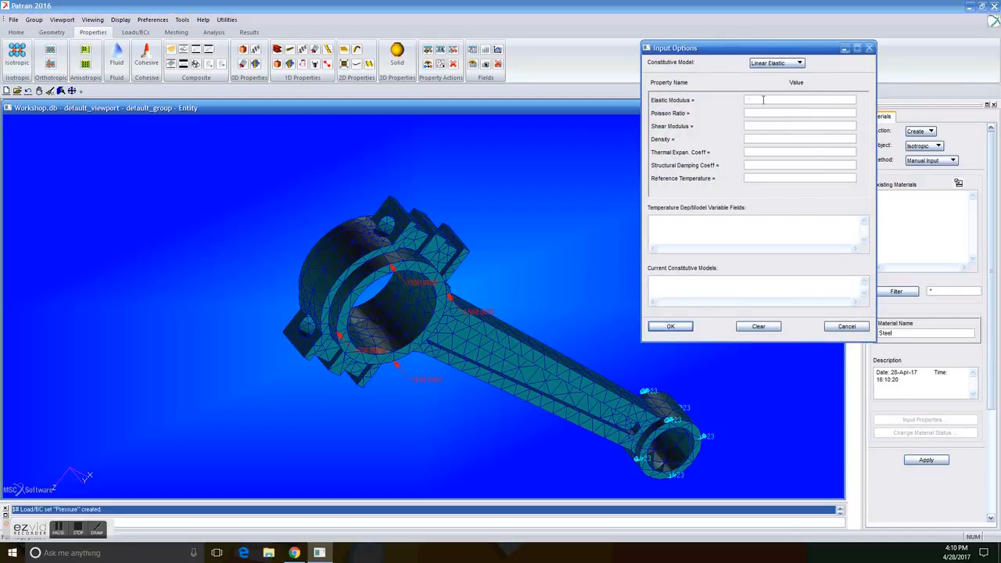
type("30E6")
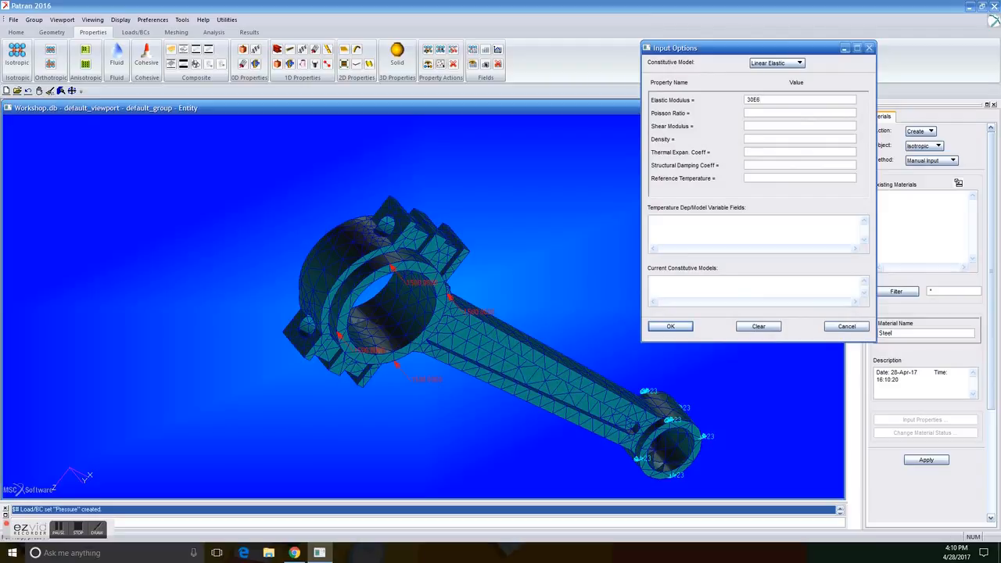
type("0.3")
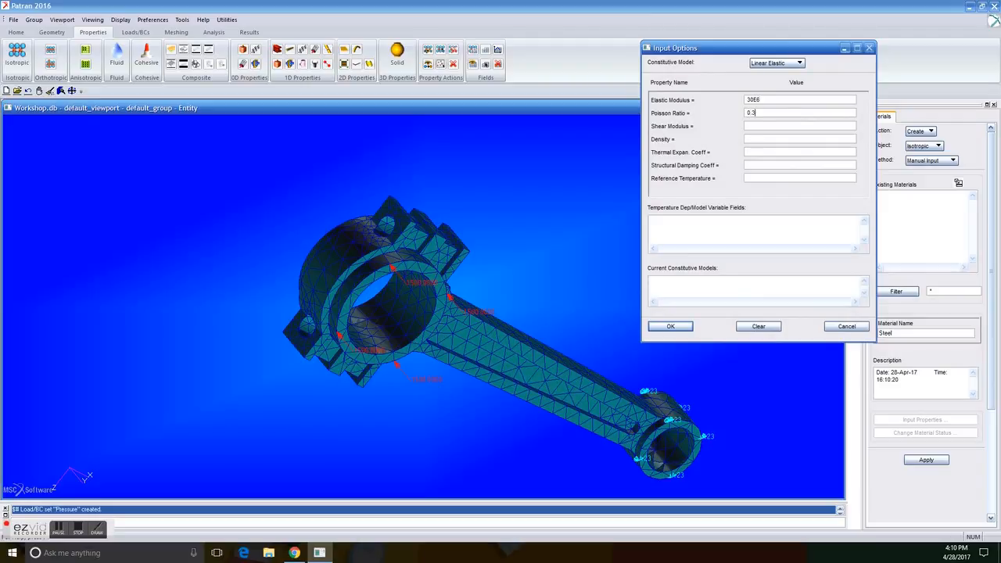
left_click(669, 327)
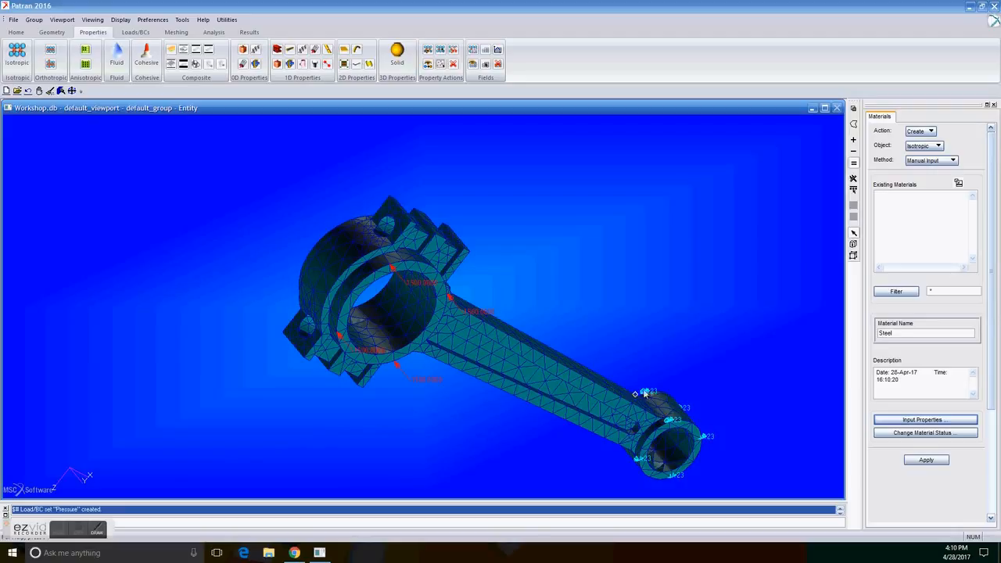
left_click(926, 460)
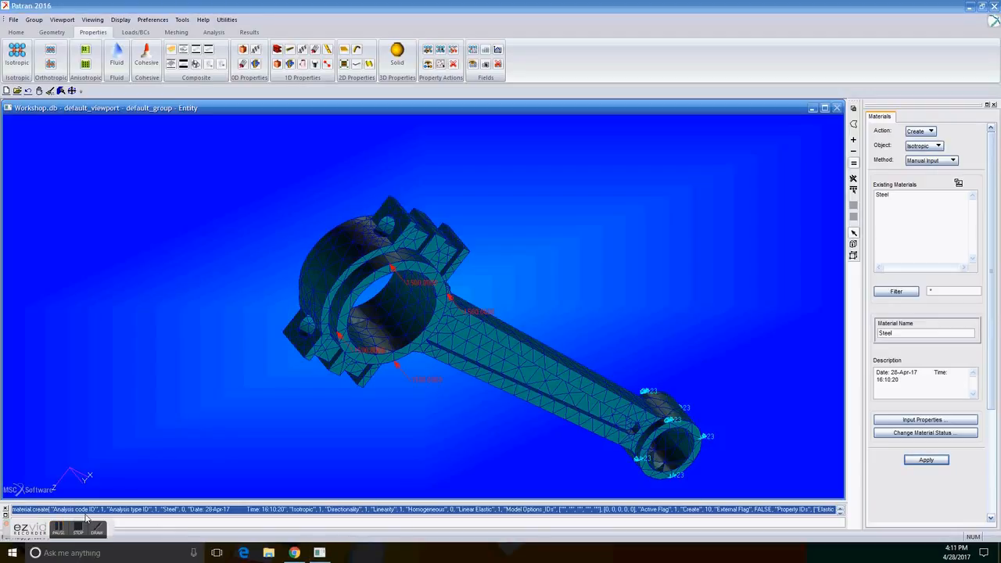
left_click(924, 145)
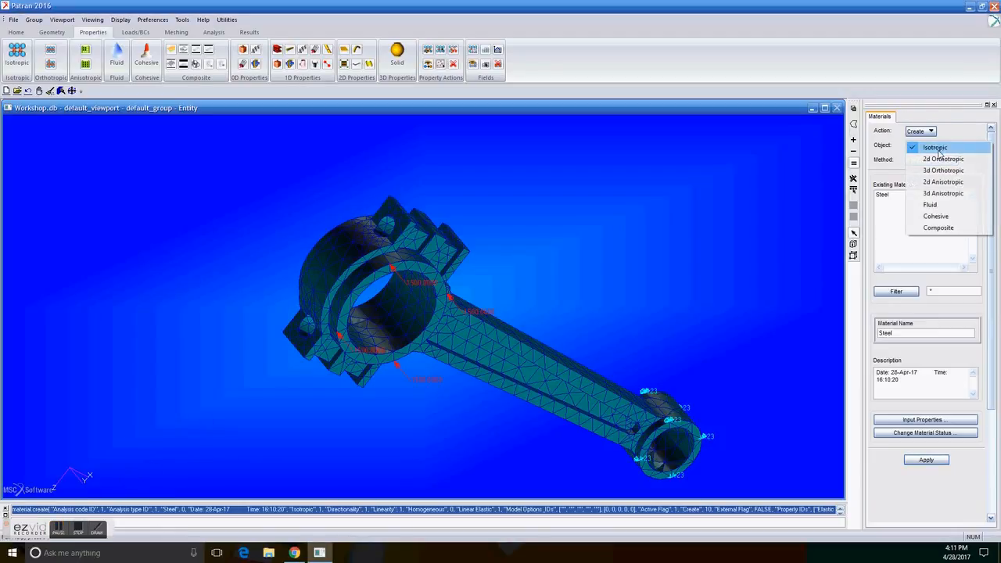
mouse_move(962, 144)
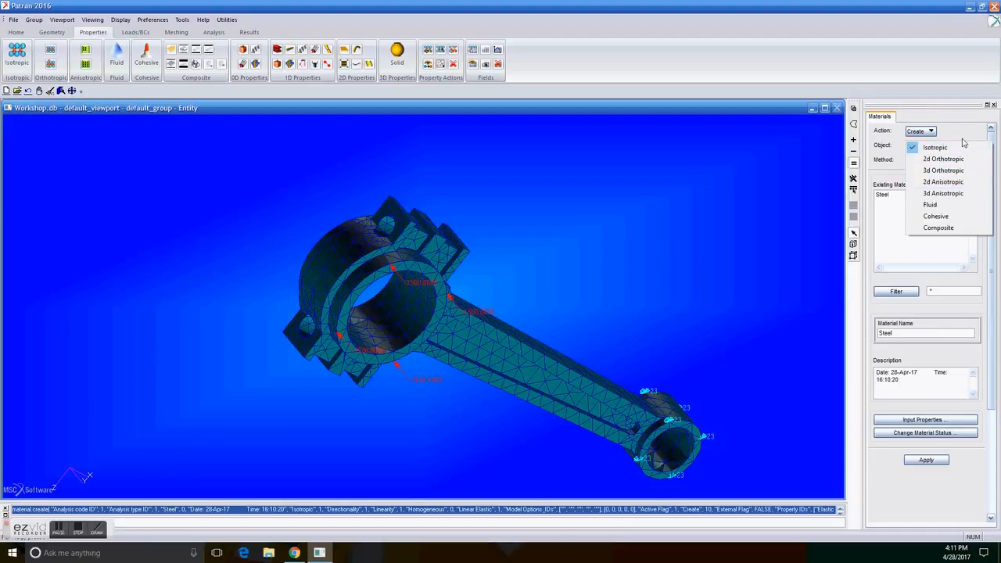
- Define solid element property Rod with material m:Steel applied to Solid 1
left_click(397, 55)
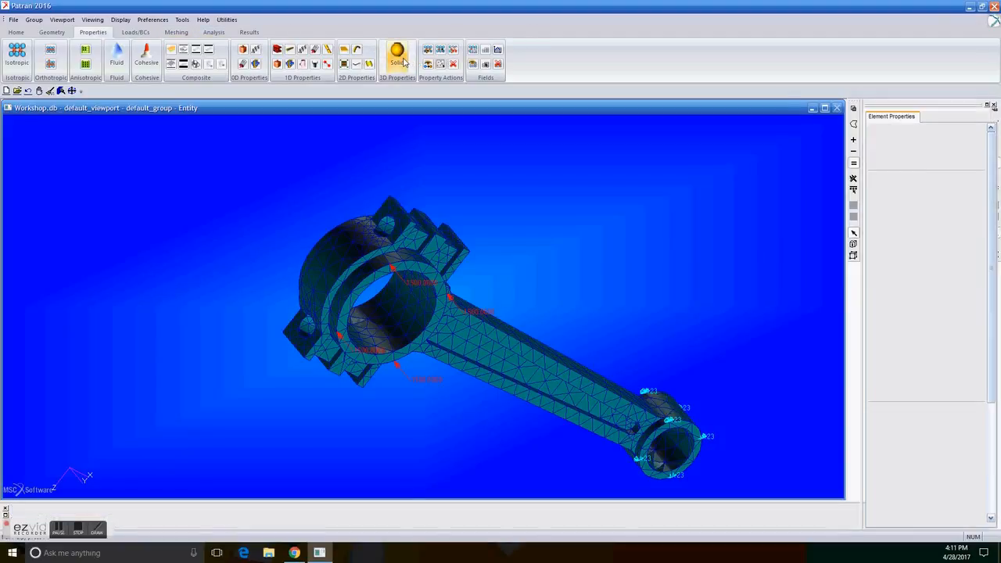
left_click(398, 50)
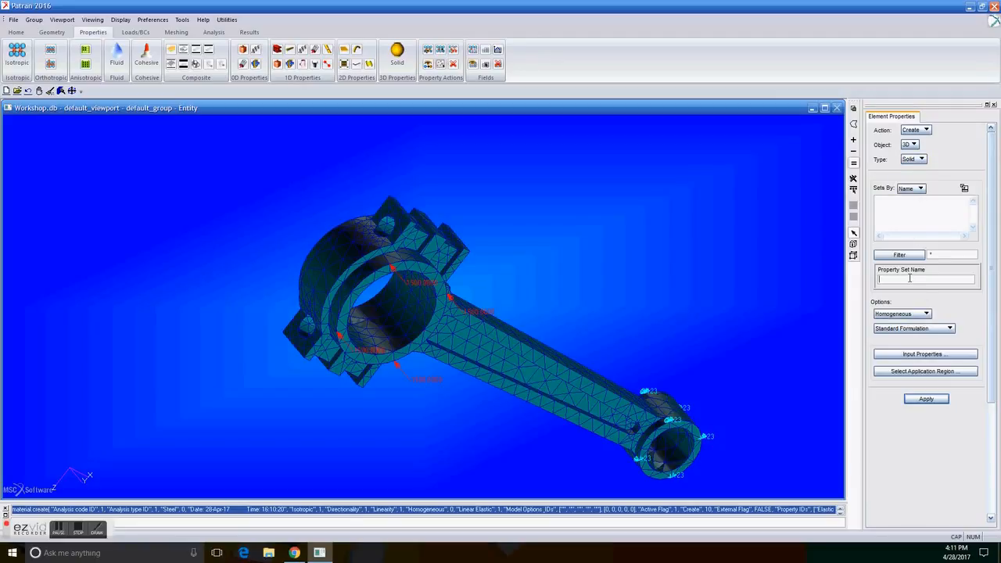
type("Rod")
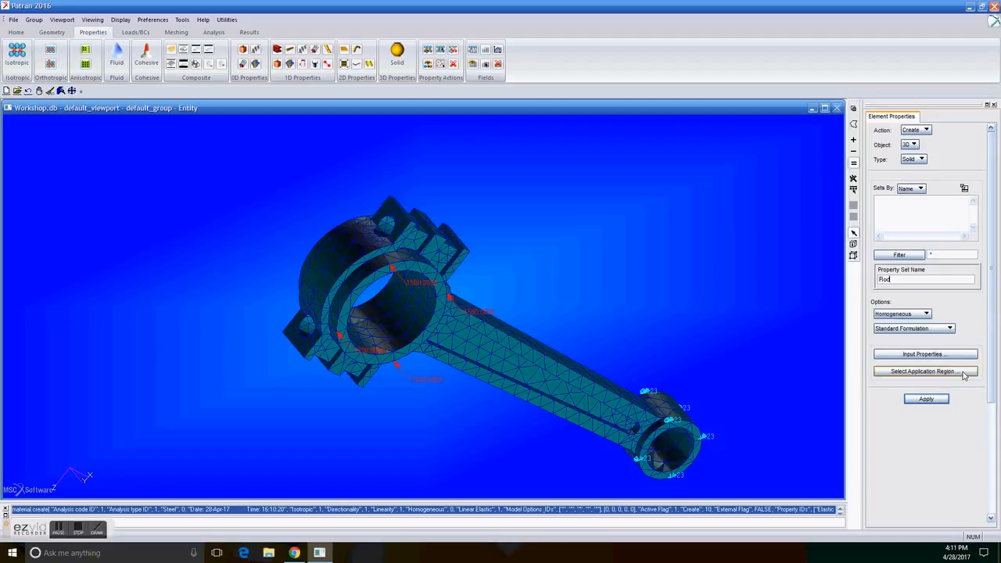
left_click(926, 354)
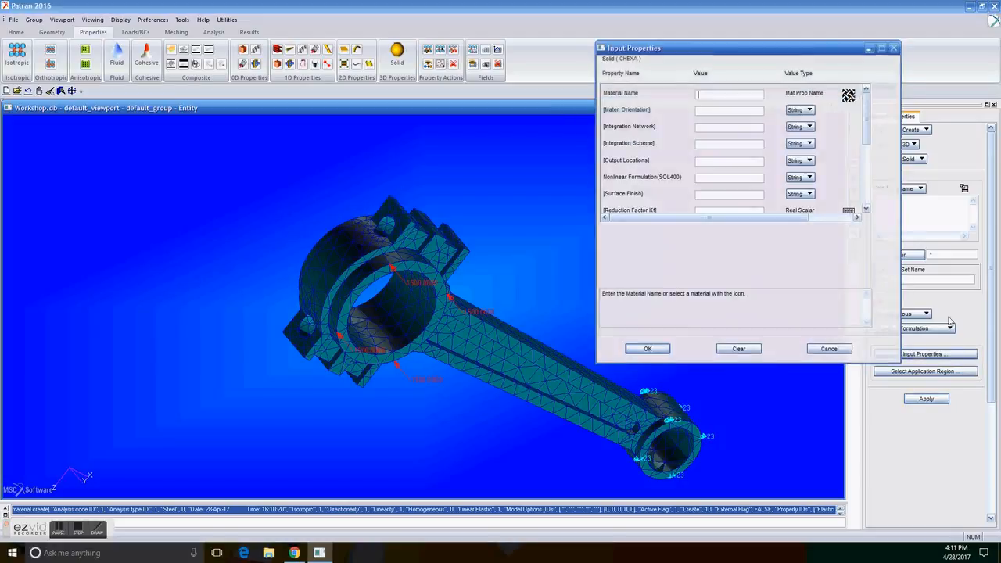
type("m:Steel")
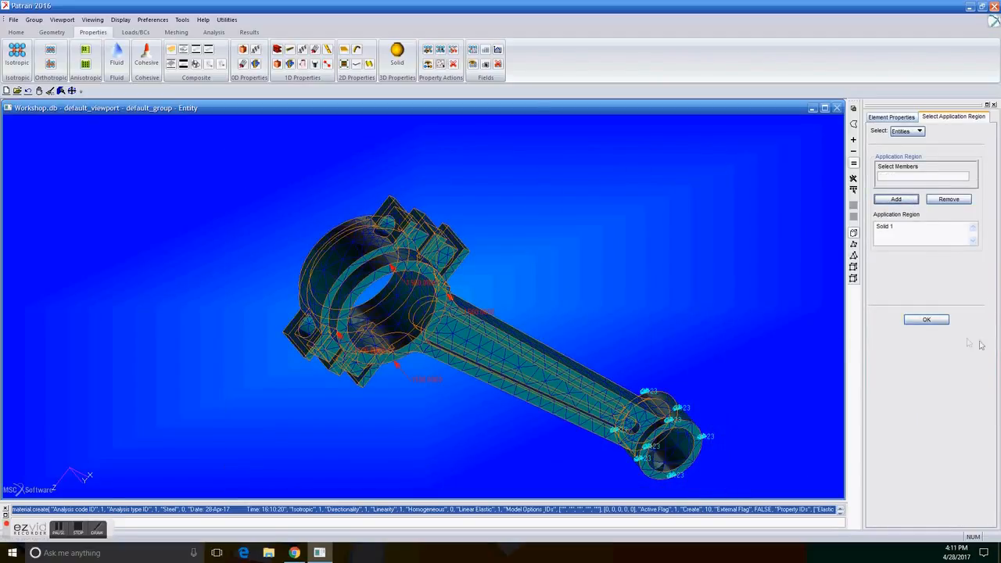
left_click(927, 319)
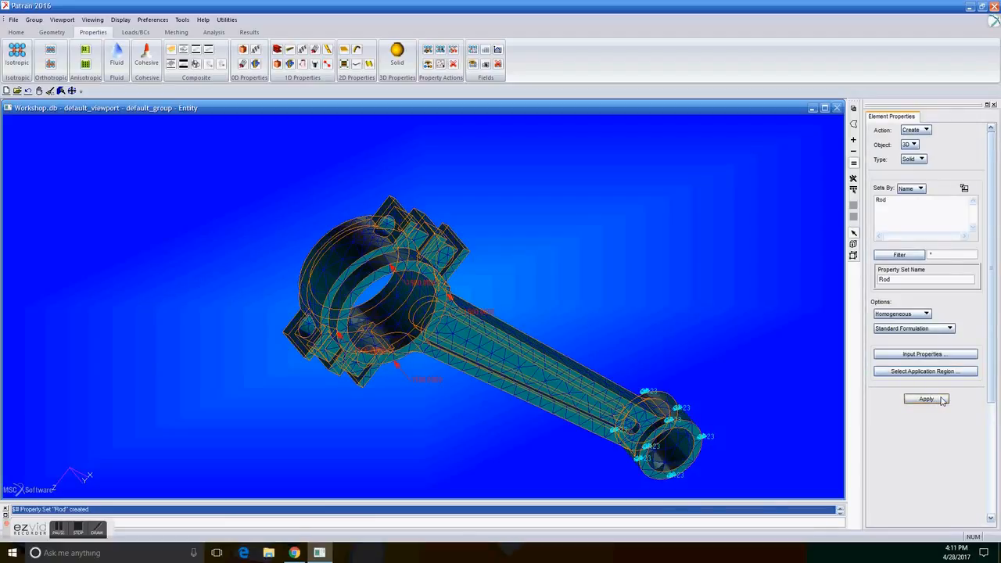
- Submit the full-model Nastran job, then dismiss the queue error and close the analysis manager
left_click(213, 31)
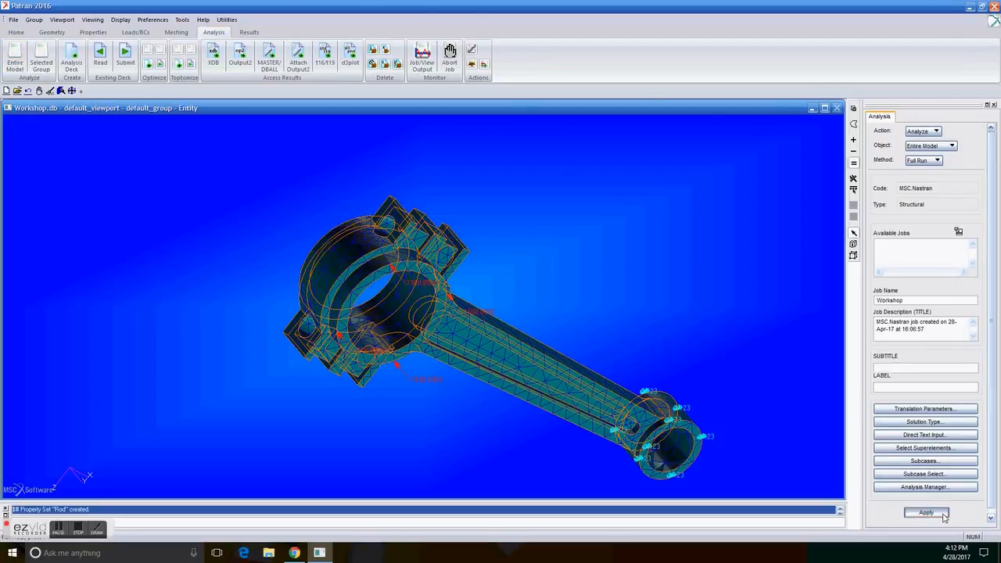
left_click(926, 513)
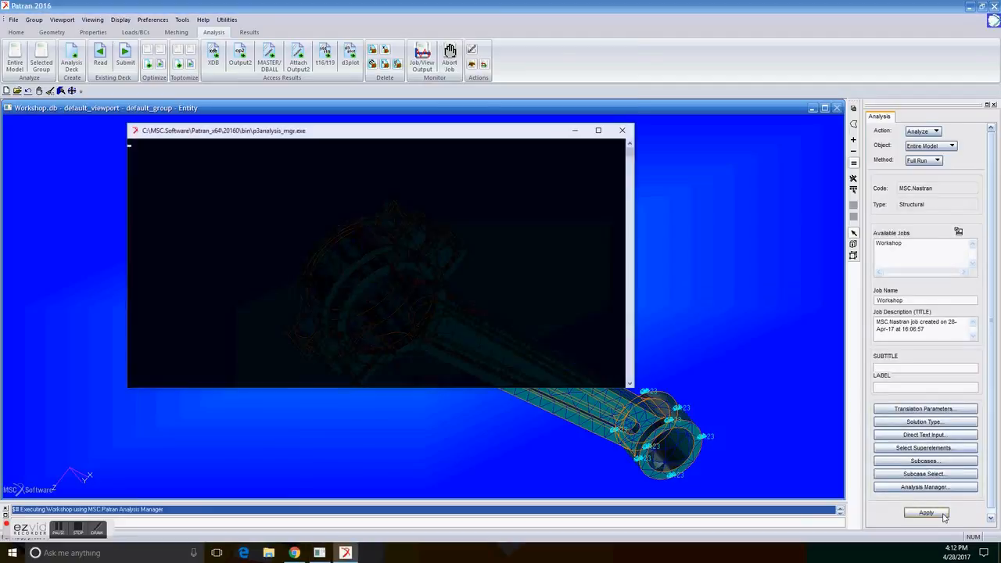
left_click(926, 513)
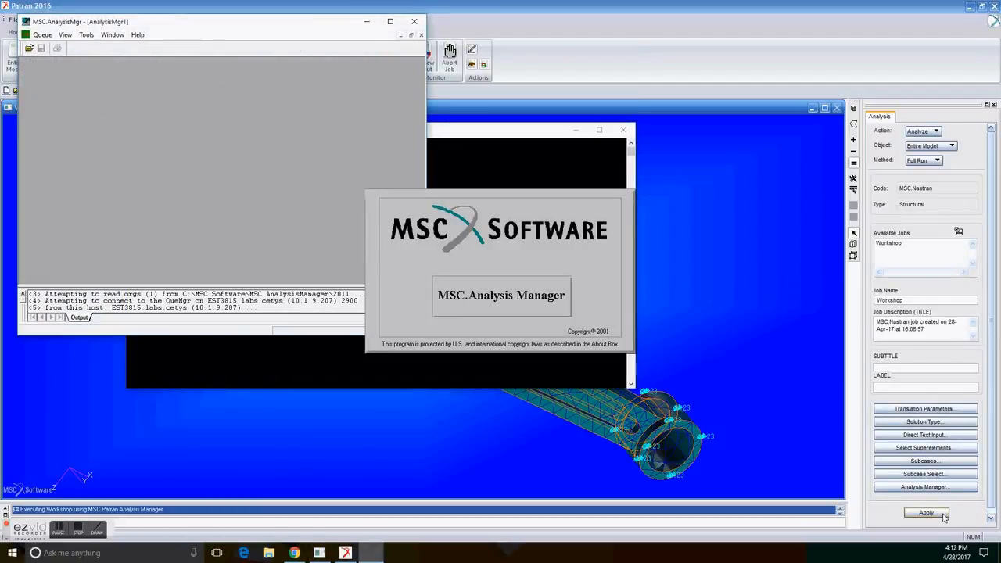
left_click(926, 513)
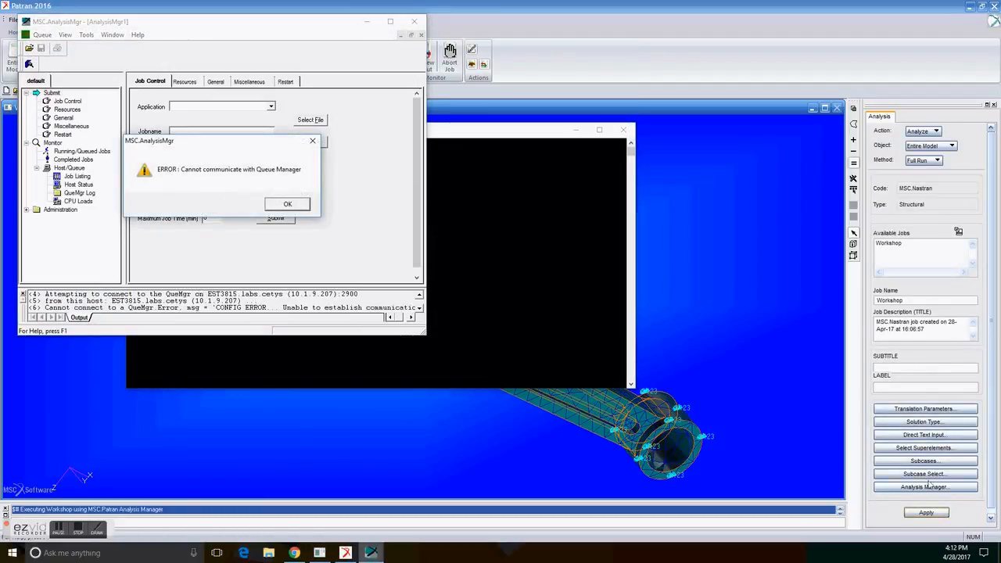
left_click(288, 203)
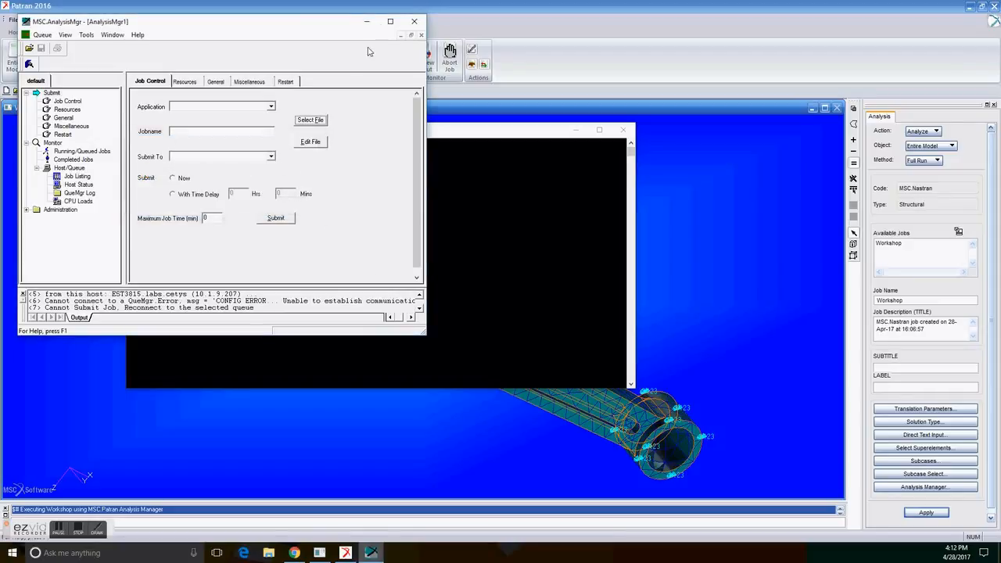
left_click(413, 22)
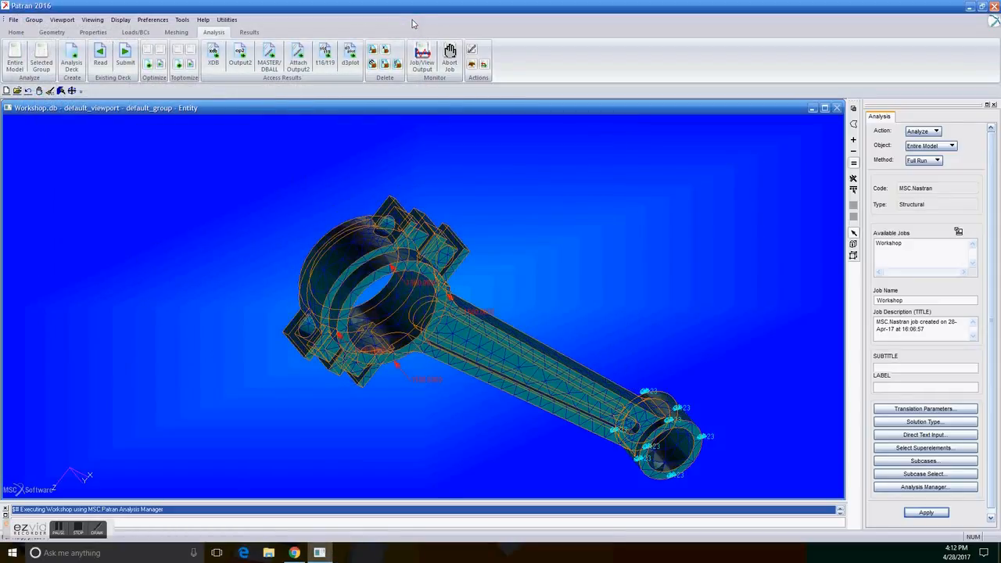
mouse_move(777, 410)
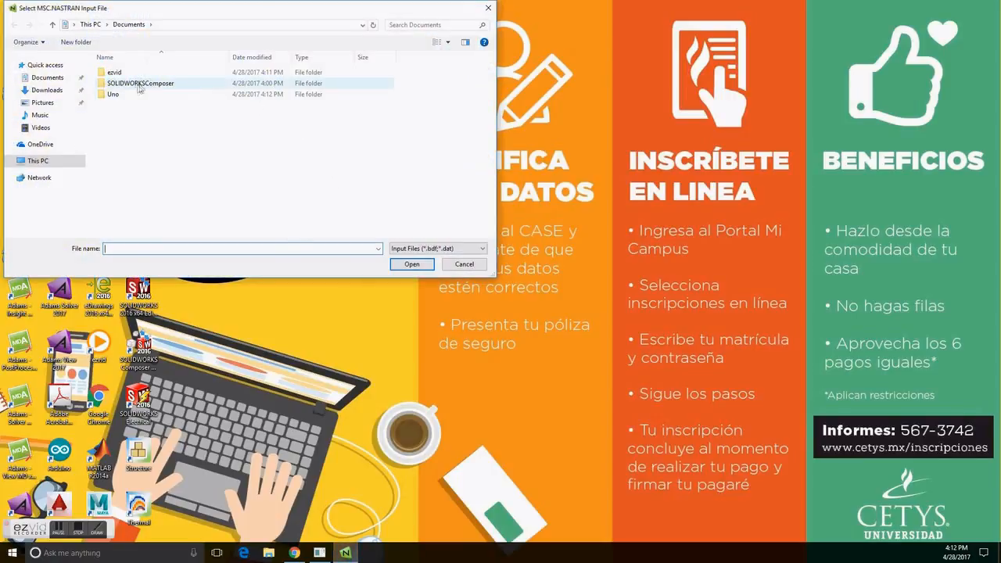
- Select Workshop.bdf from the Uno folder as the MSC Nastran input file
double_click(113, 94)
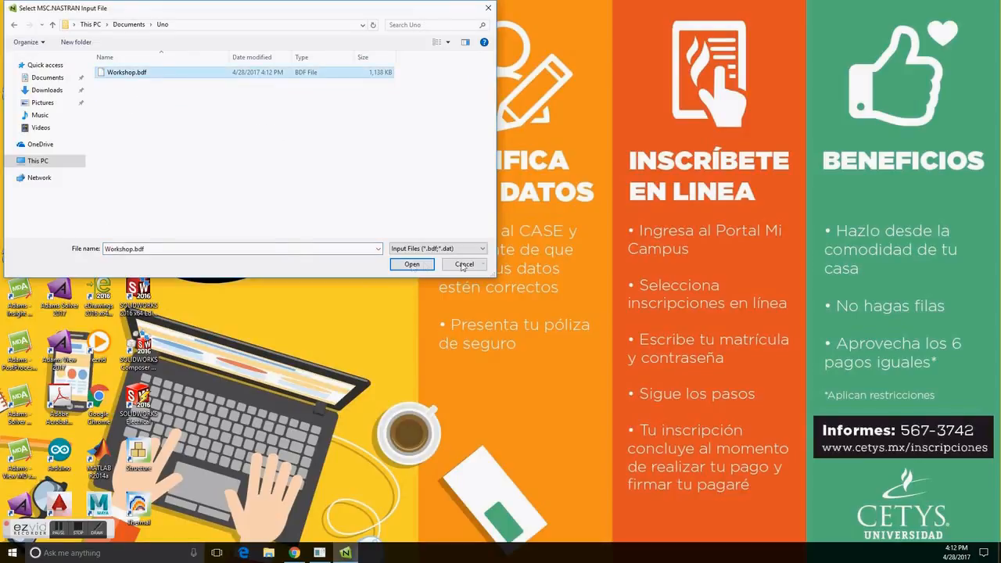
left_click(411, 265)
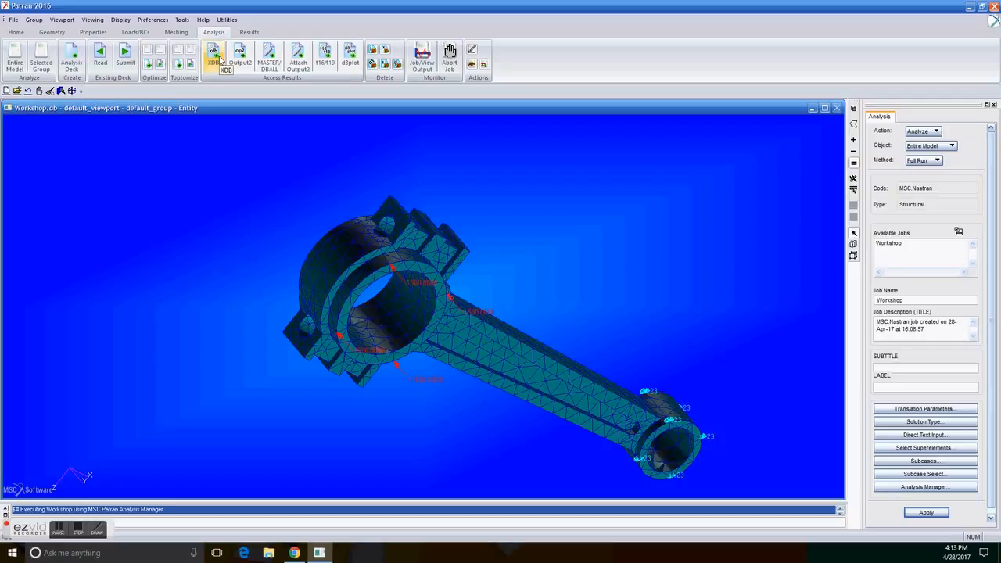
- Attach the workshop.xdb results file to the model via Access Results
left_click(213, 57)
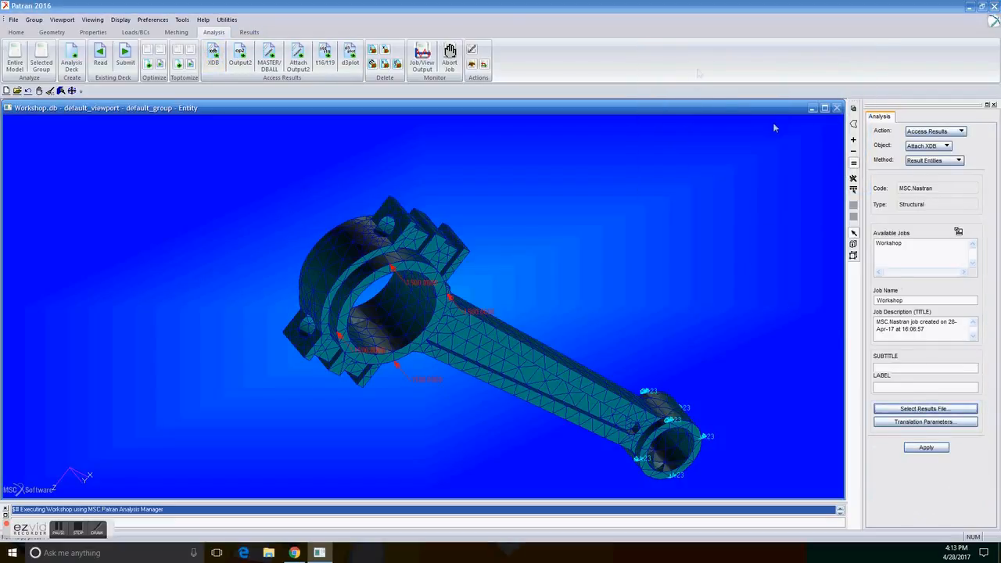
left_click(927, 409)
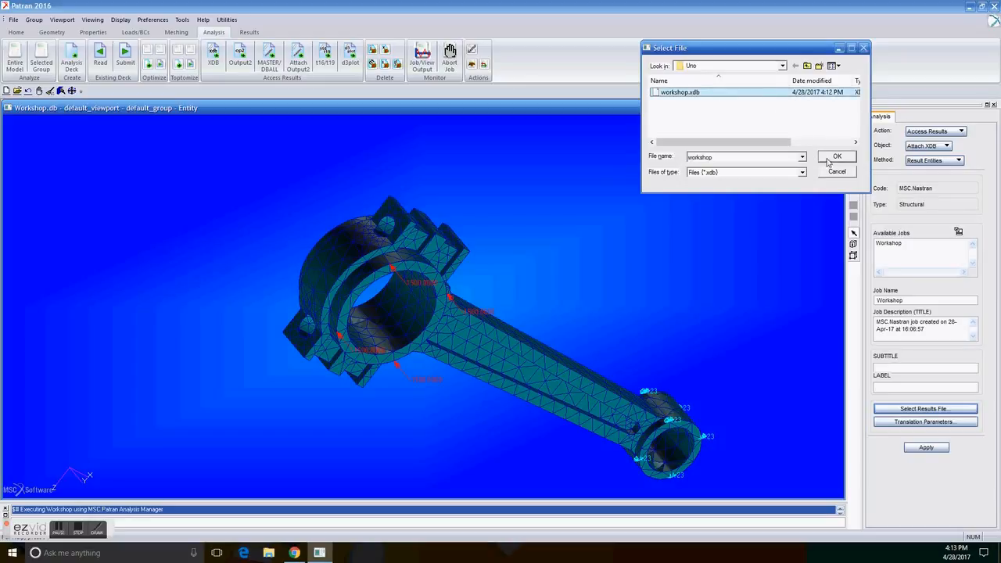
left_click(837, 156)
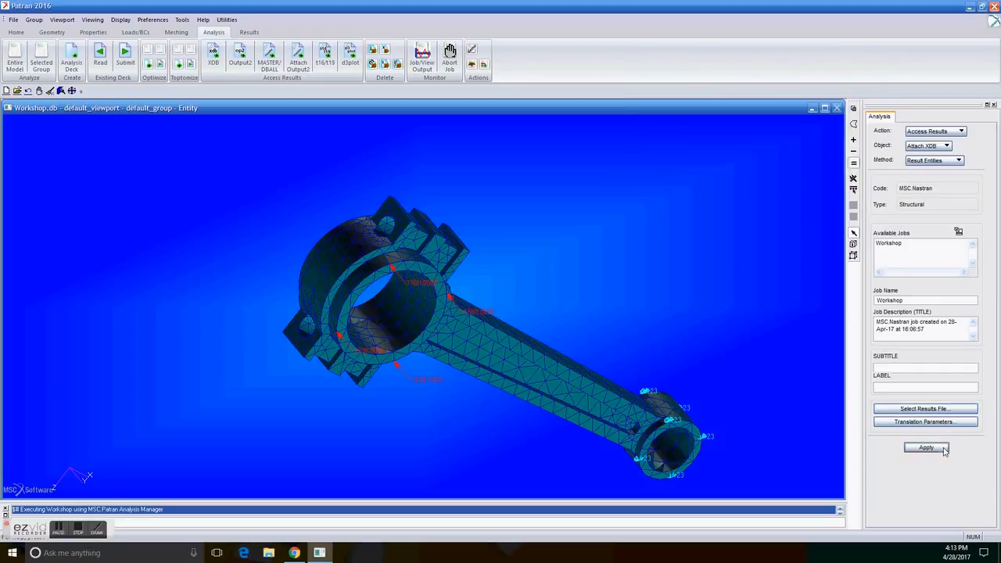
left_click(926, 447)
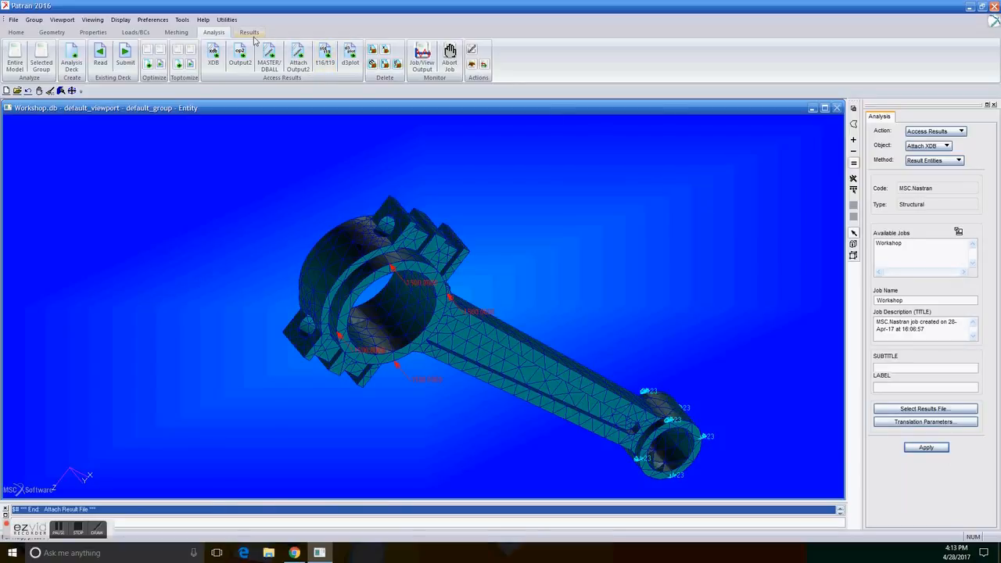
- Plot translational displacement as both fringe and deformation on the rod, with animation enabled
left_click(248, 31)
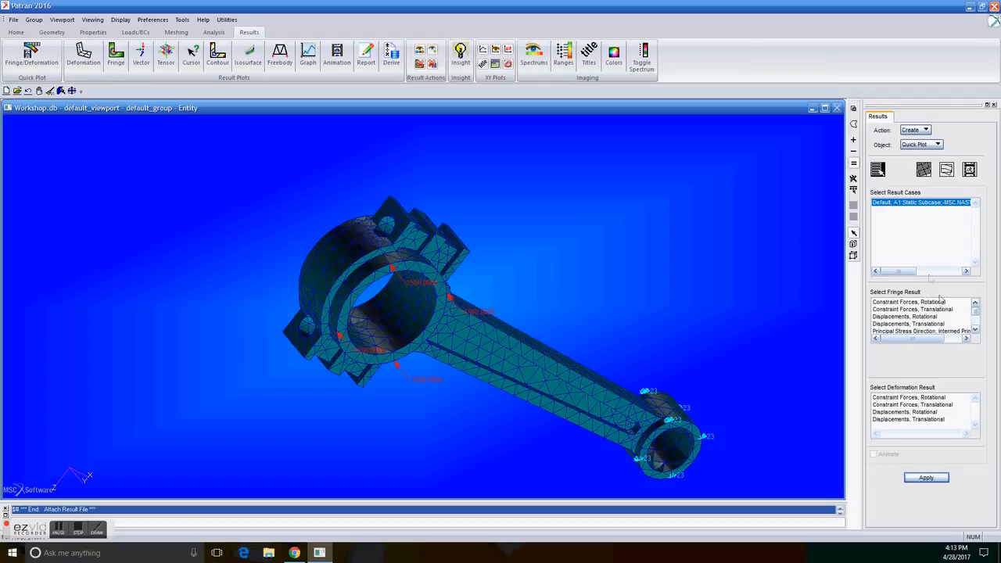
left_click(924, 324)
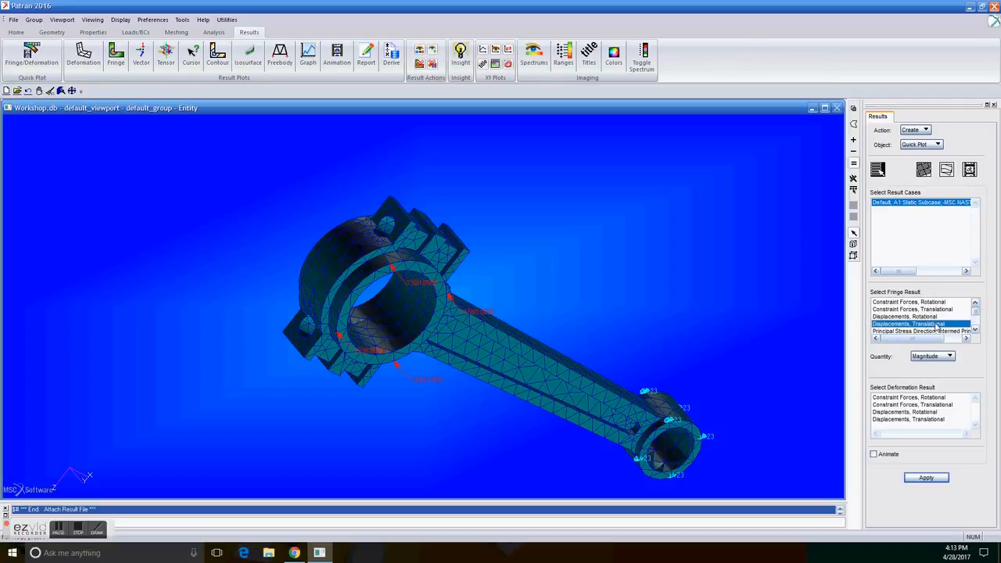
left_click(920, 420)
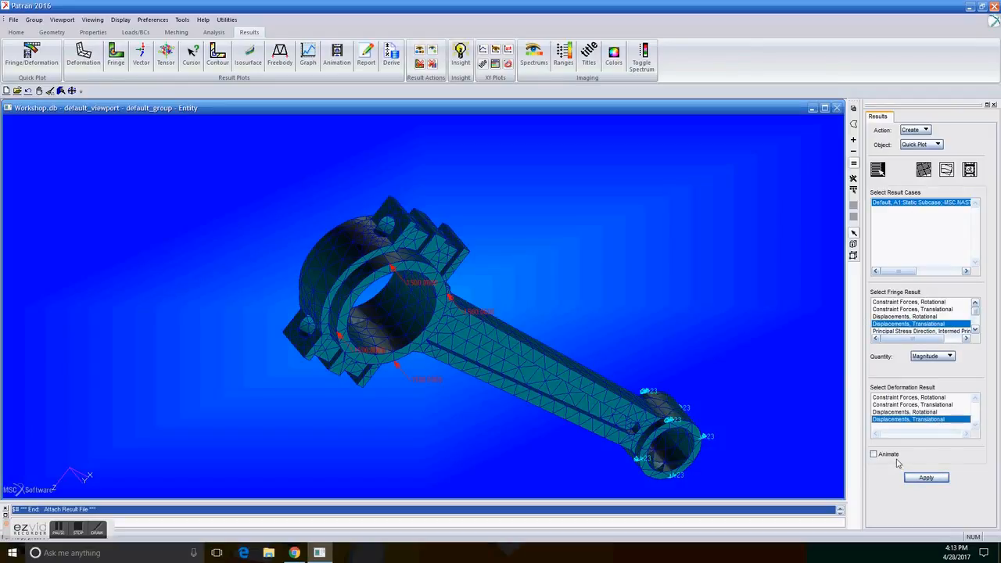
left_click(873, 454)
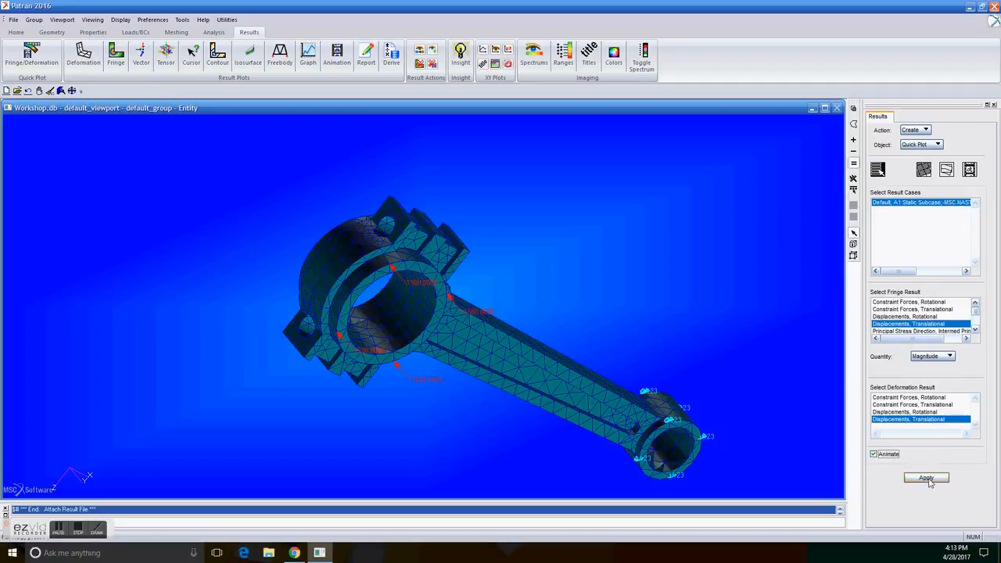
left_click(927, 479)
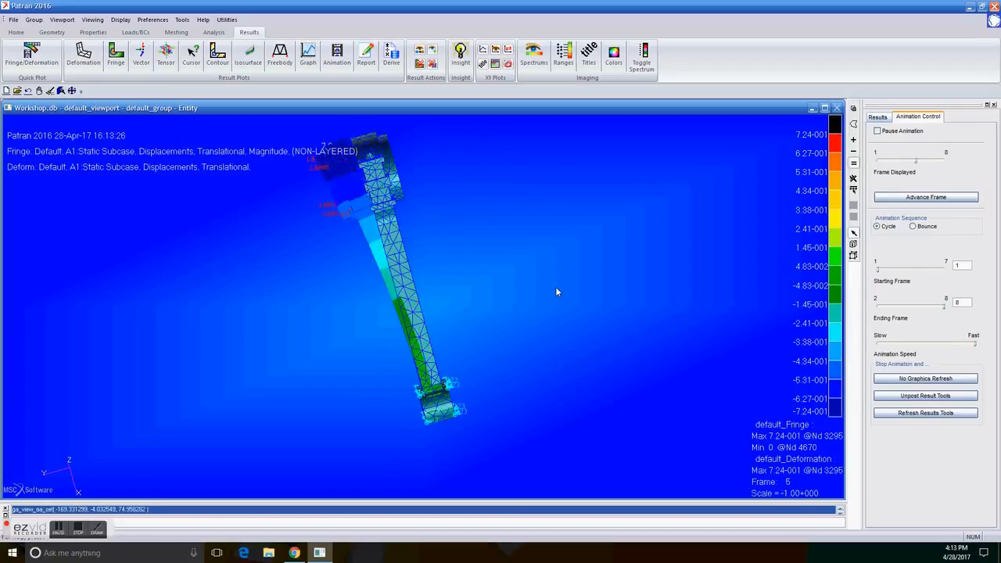
left_click(926, 197)
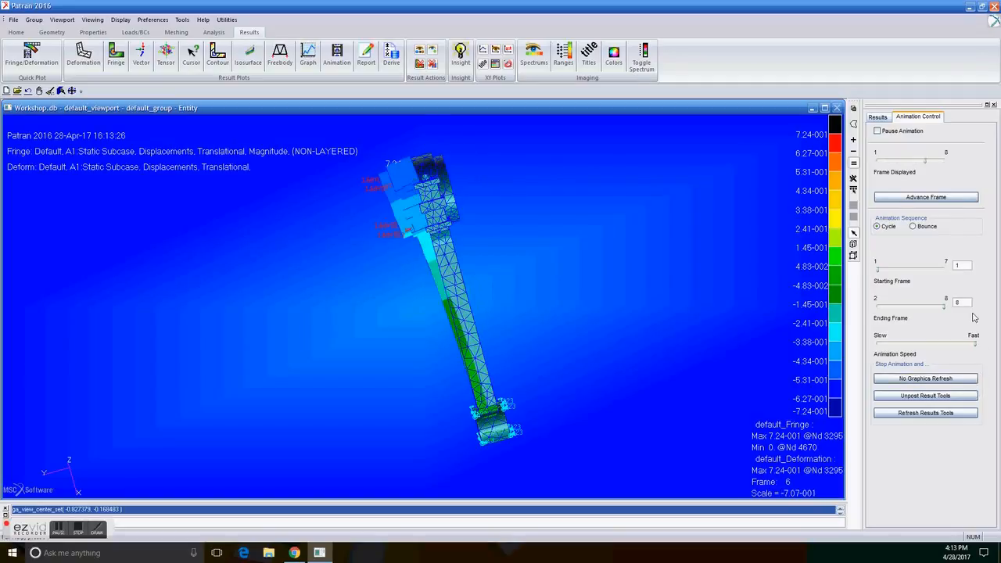
- Stop the animation, untick Animate and replot the static displacement fringe on the deformed rod
left_click(877, 132)
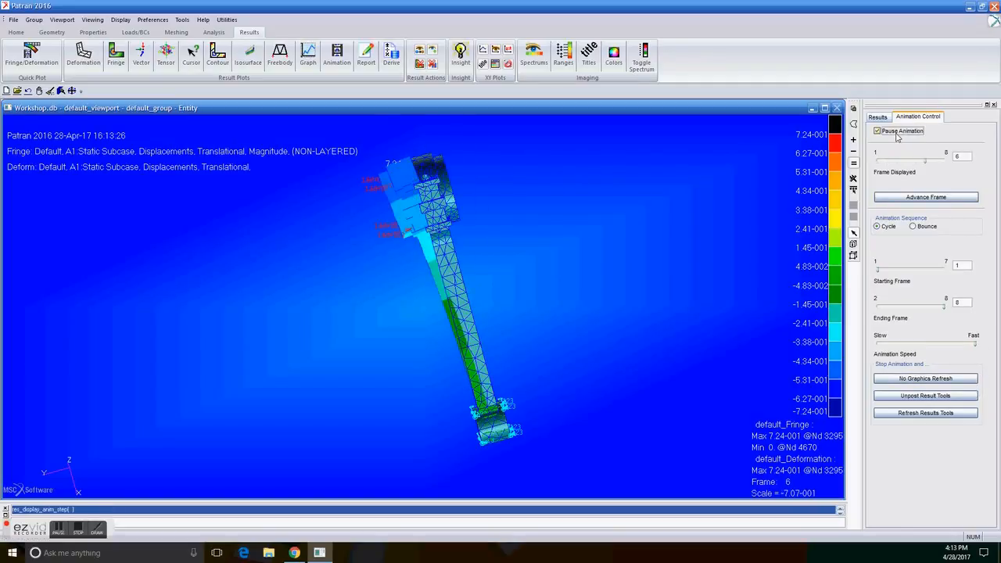
left_click(878, 115)
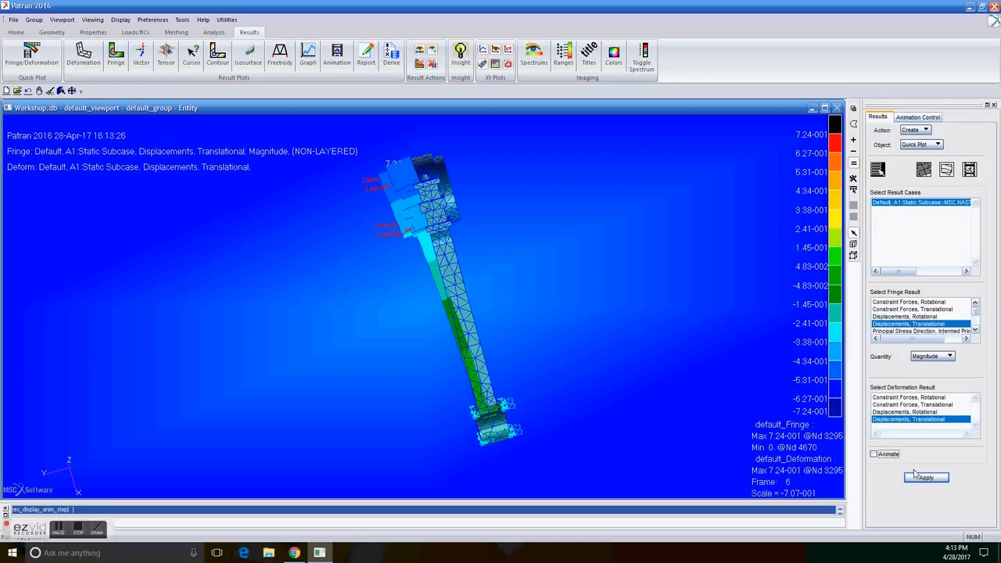
left_click(927, 479)
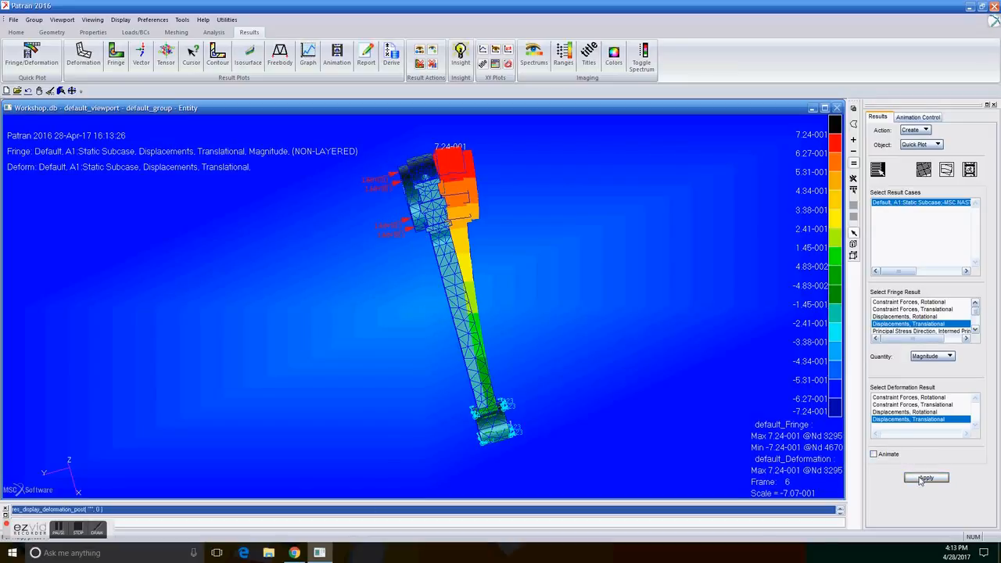
left_click(926, 479)
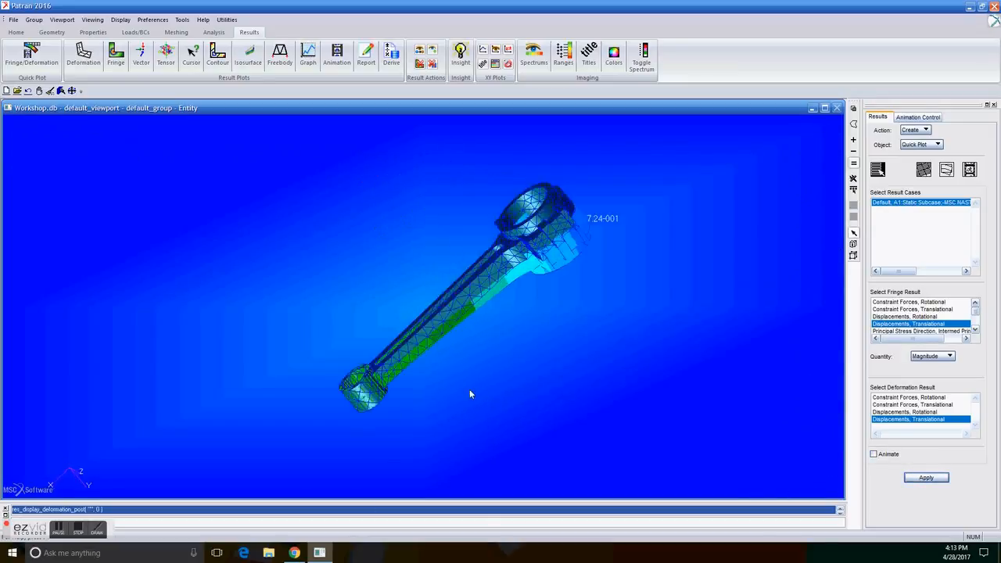
left_click(926, 477)
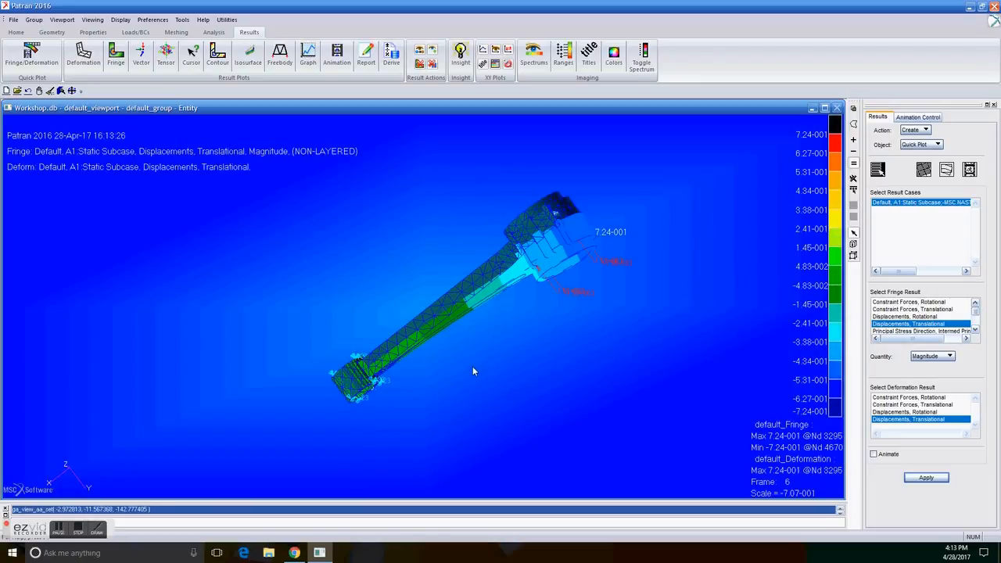